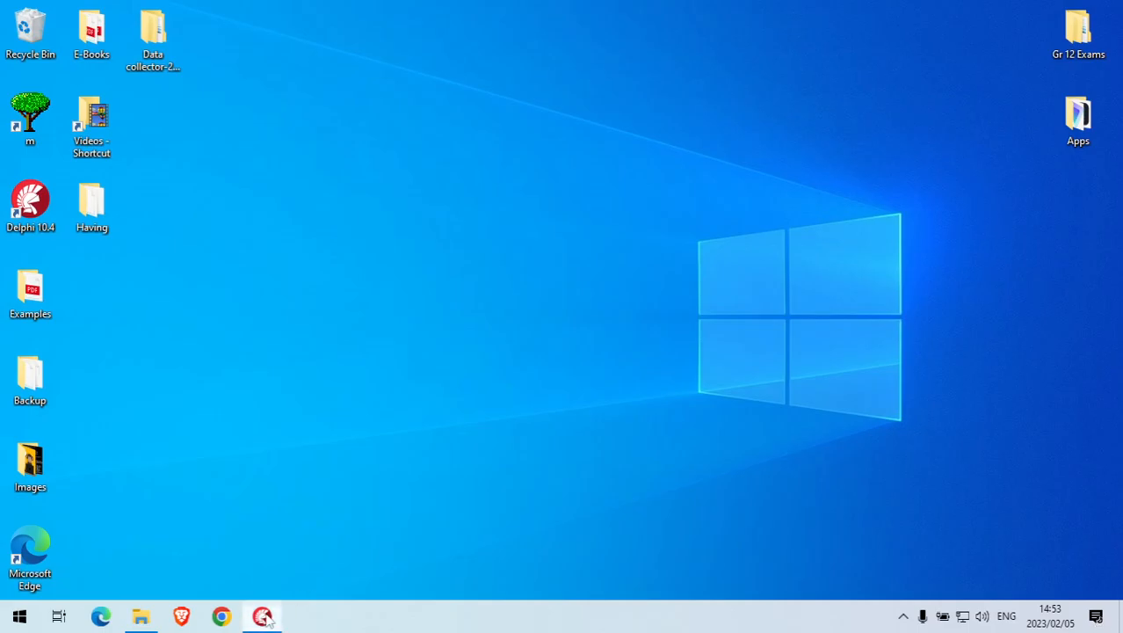
Open the CD grid project, review the Format button's Button1Click query code, and return to the form.
{"action": "left_click", "coordinate": [264, 615]}
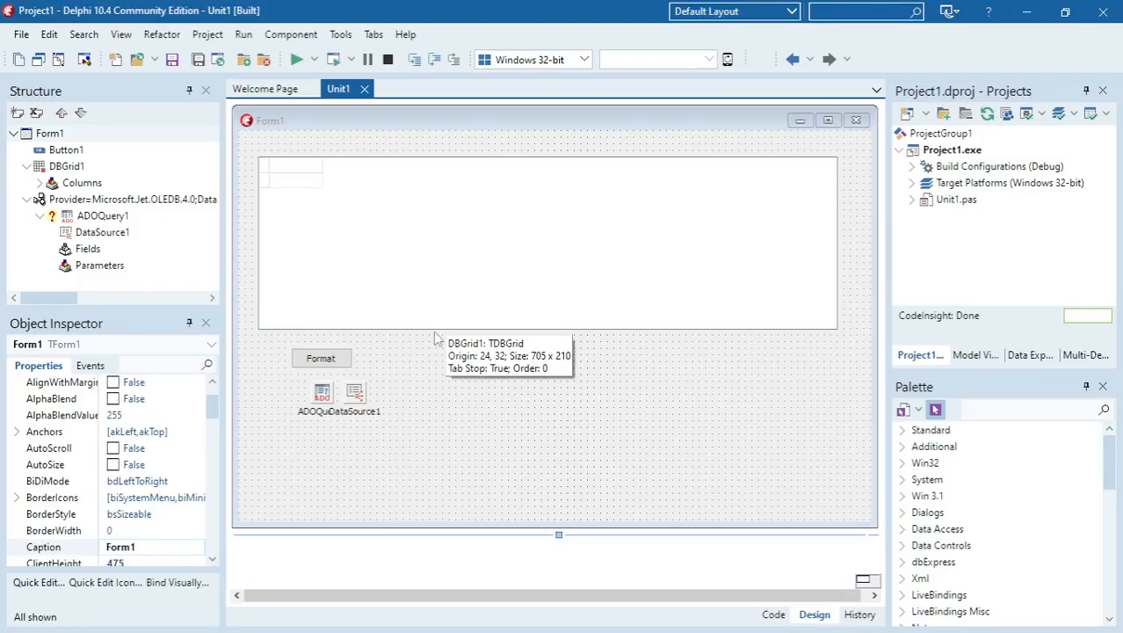
{"action": "mouse_move", "coordinate": [341, 368]}
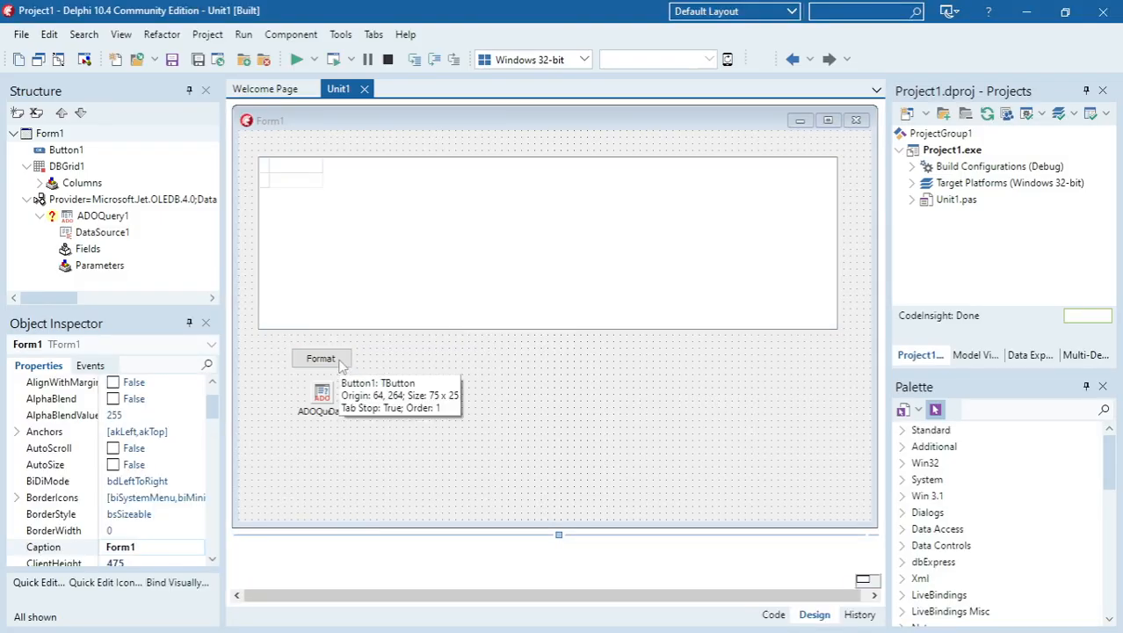
{"action": "double_click", "coordinate": [320, 358]}
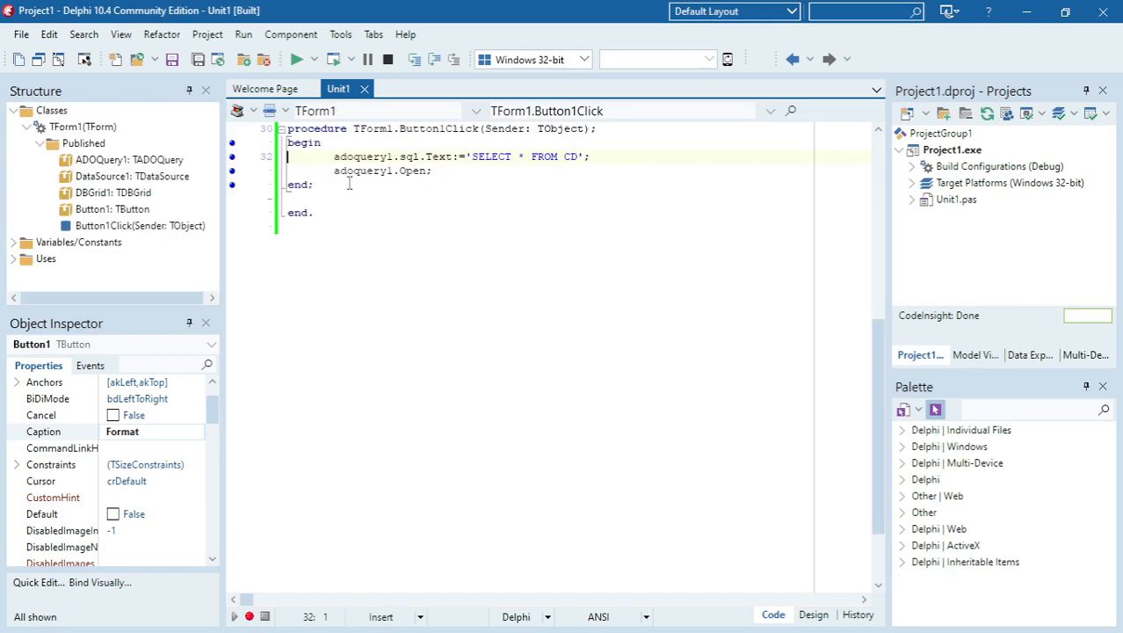
{"action": "left_click", "coordinate": [814, 615]}
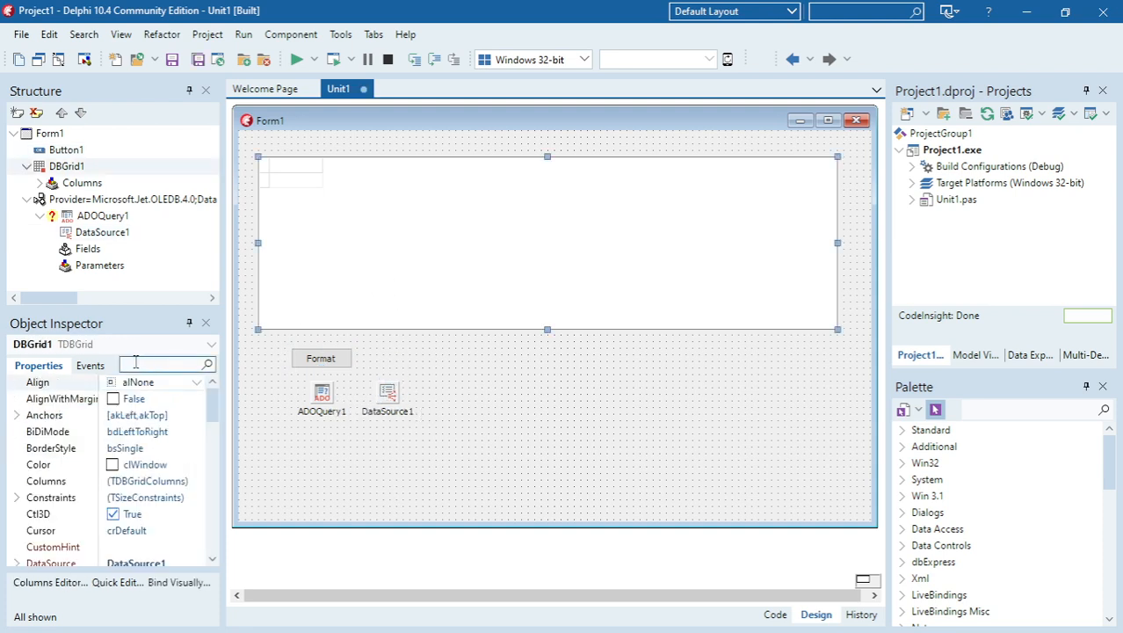
{"action": "left_click", "coordinate": [319, 358]}
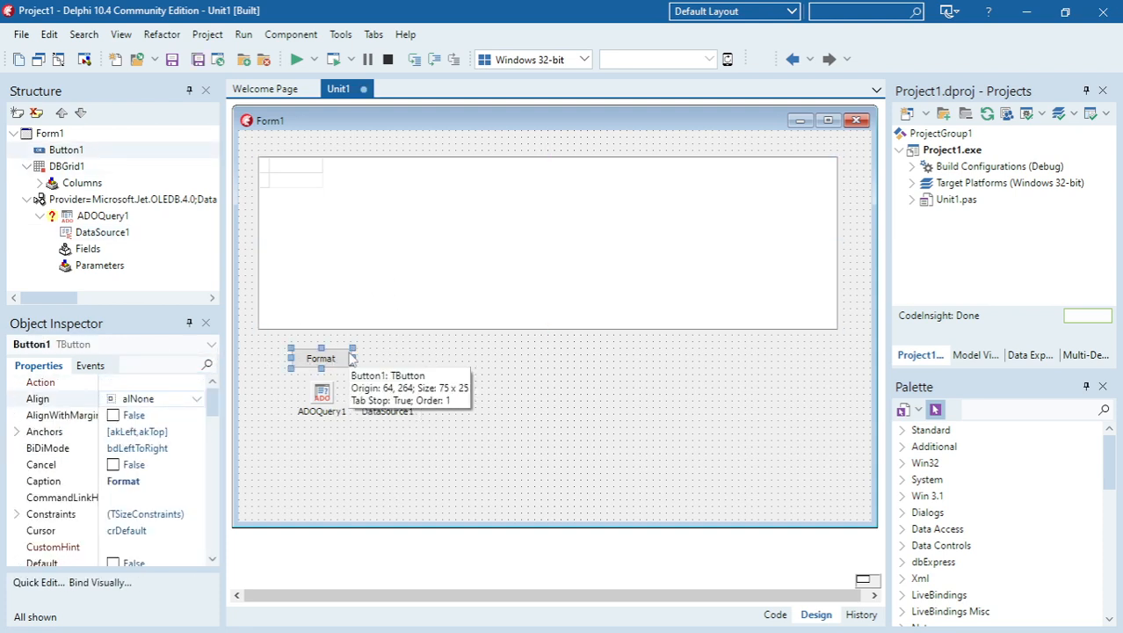
{"action": "mouse_move", "coordinate": [383, 341]}
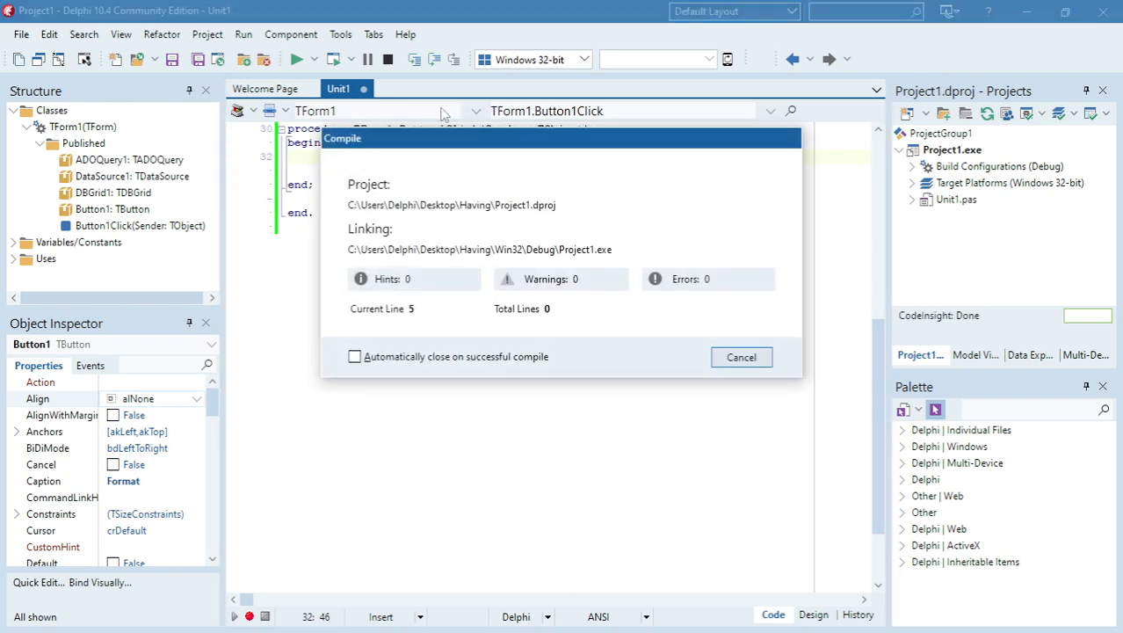
Replace * with replacementvalue in the Button1Click SQL text and run the program.
{"action": "left_click", "coordinate": [742, 356]}
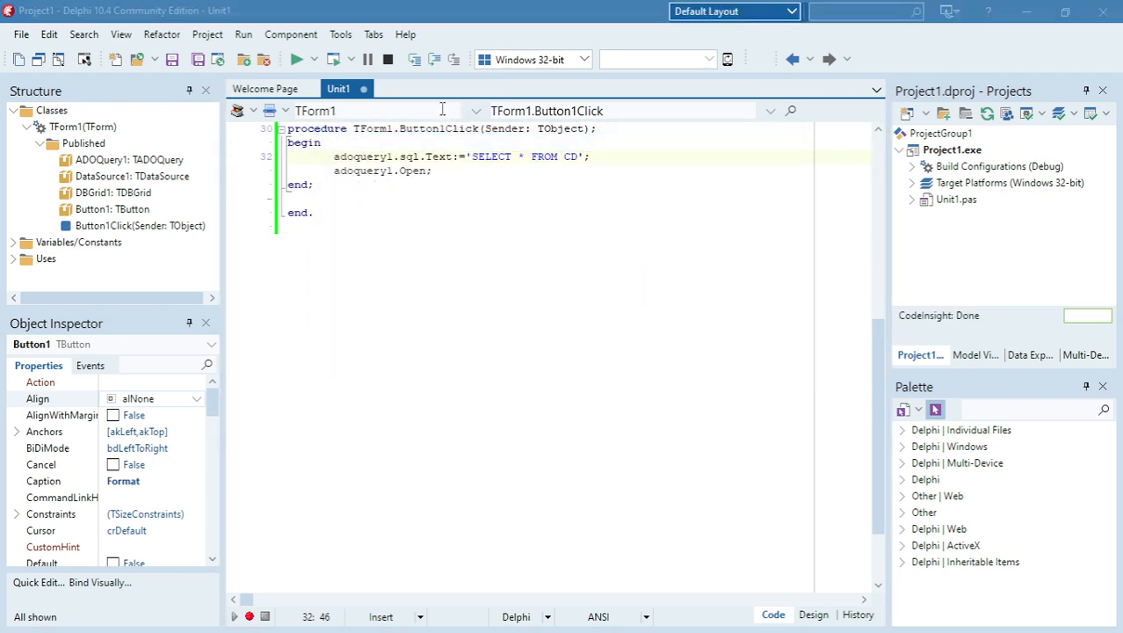
{"action": "left_click", "coordinate": [297, 60]}
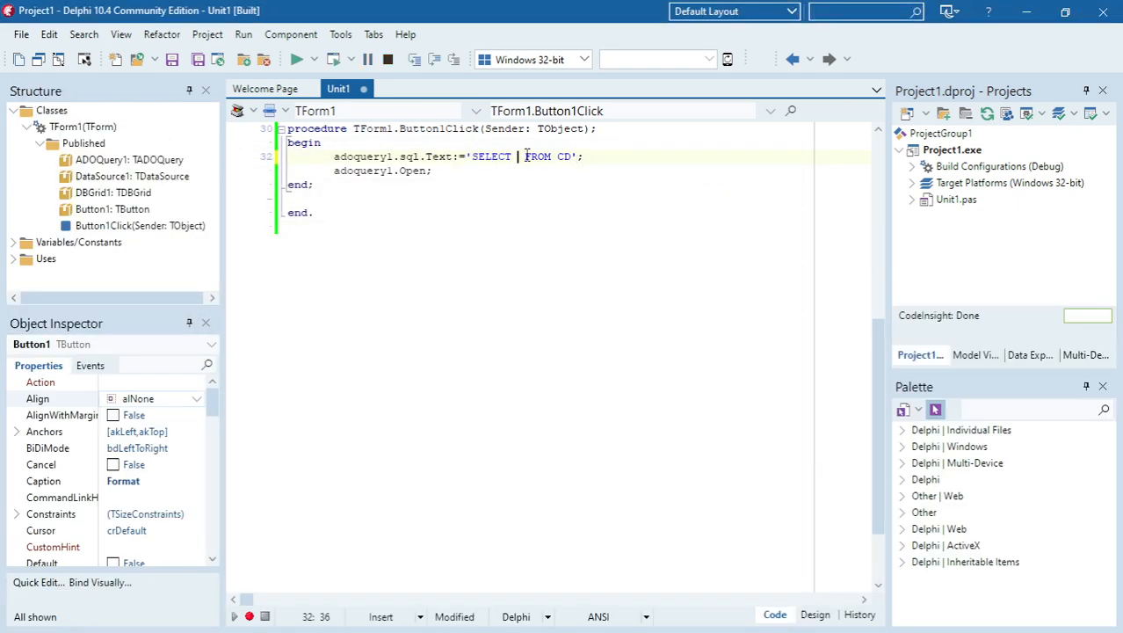
{"action": "type", "text": "repla"}
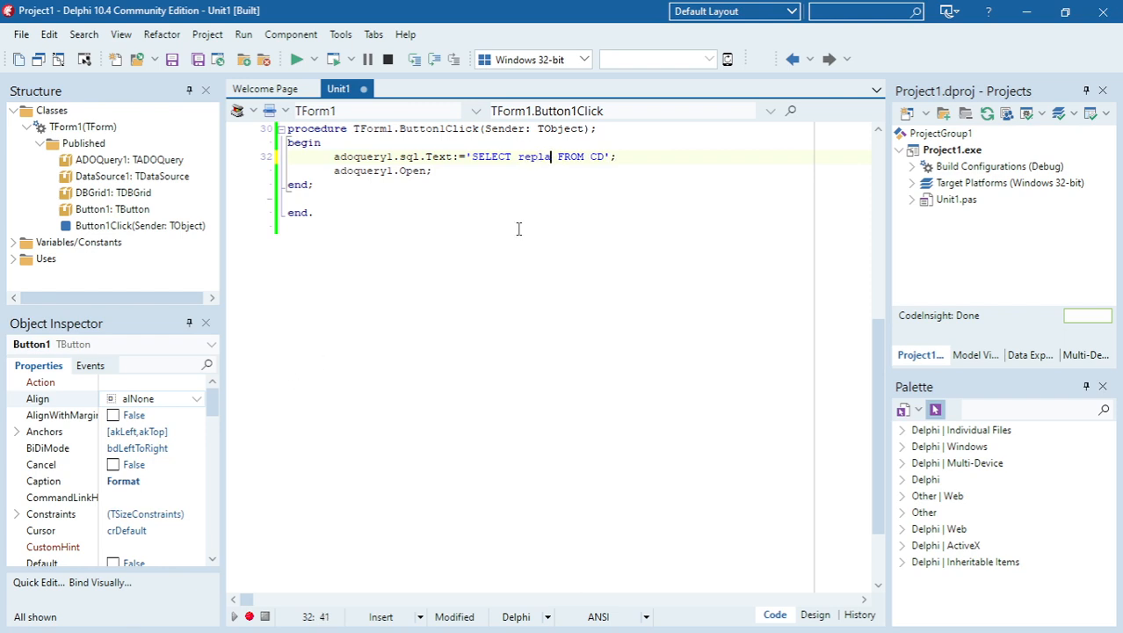
{"action": "type", "text": "cementvalue"}
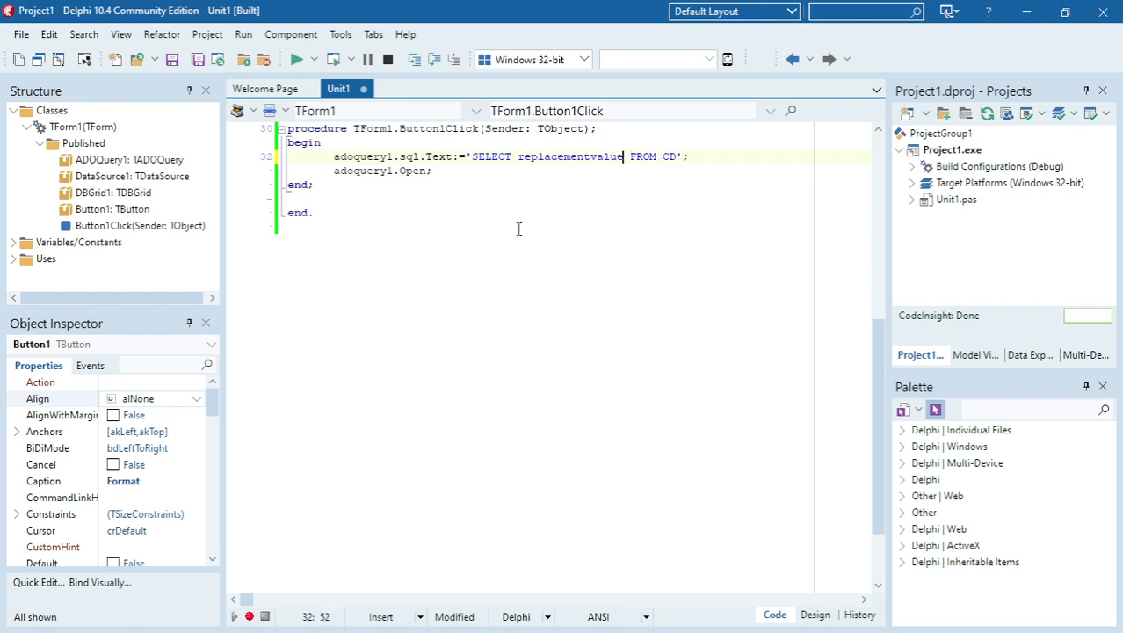
{"action": "left_click", "coordinate": [298, 60]}
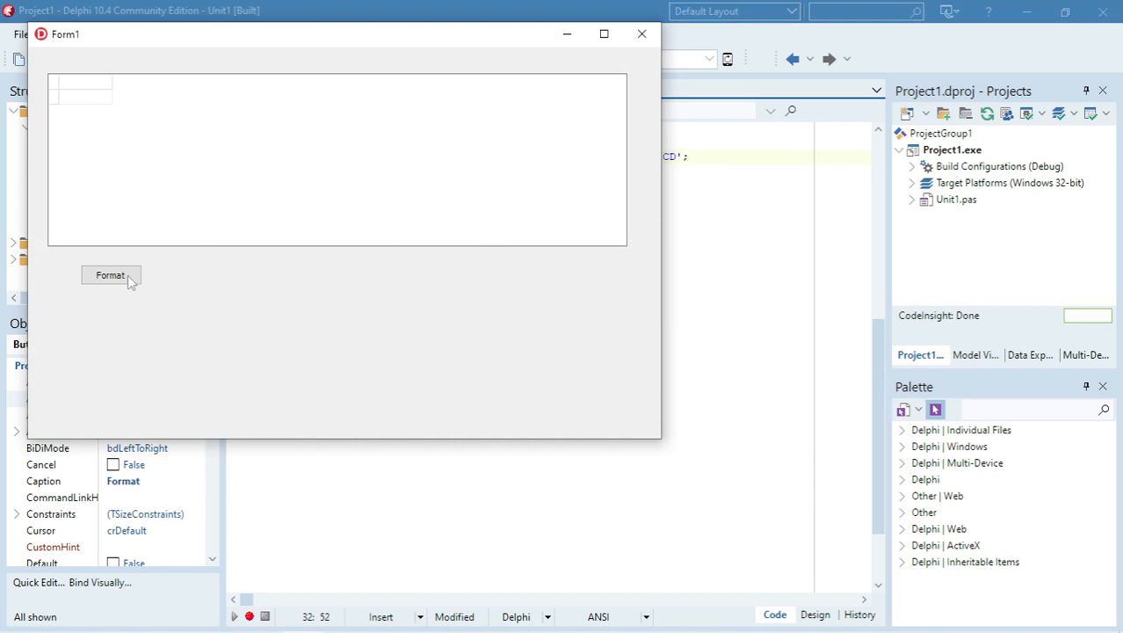
{"action": "left_click", "coordinate": [109, 274]}
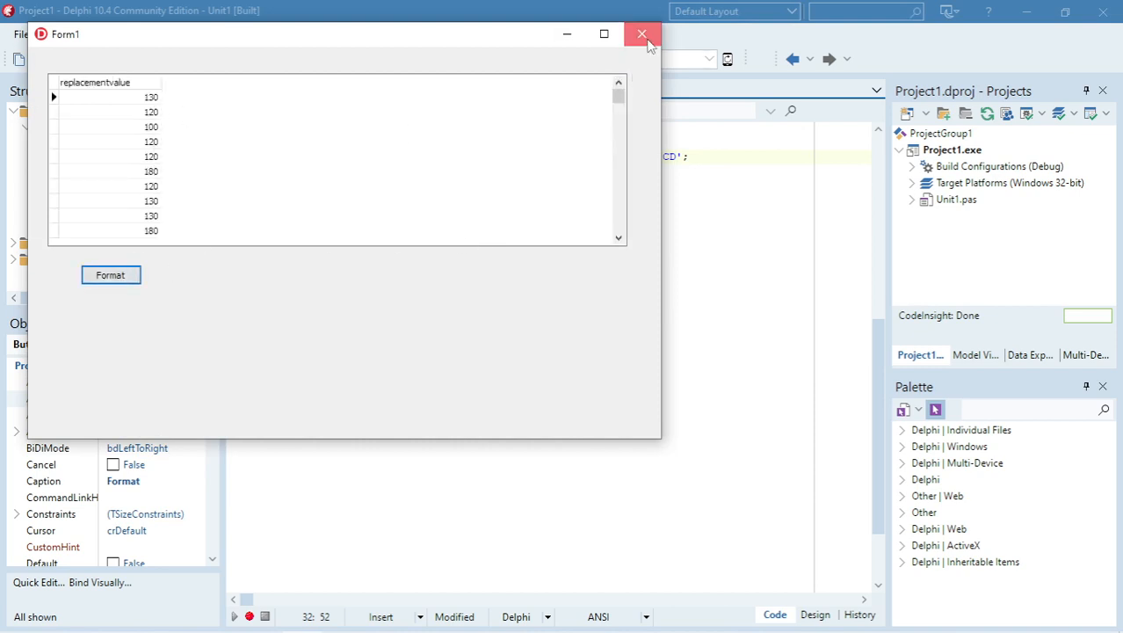
{"action": "left_click", "coordinate": [642, 33]}
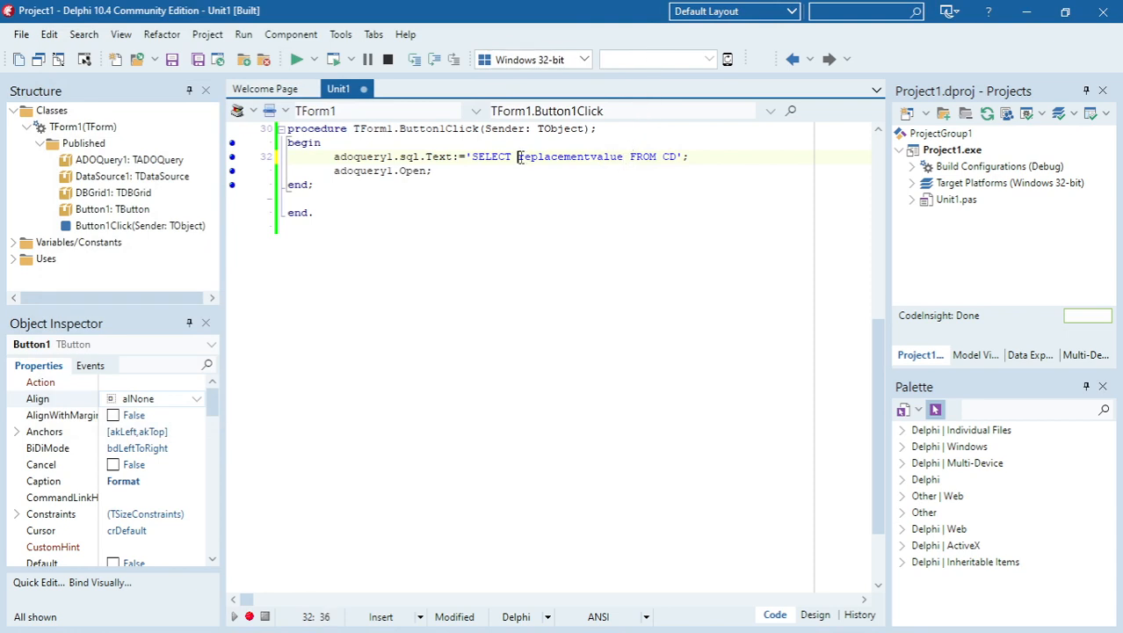
Change the SQL to SELECT format(replacementvalue,"Currency") FROM CD and run the program.
{"action": "type", "text": "format"}
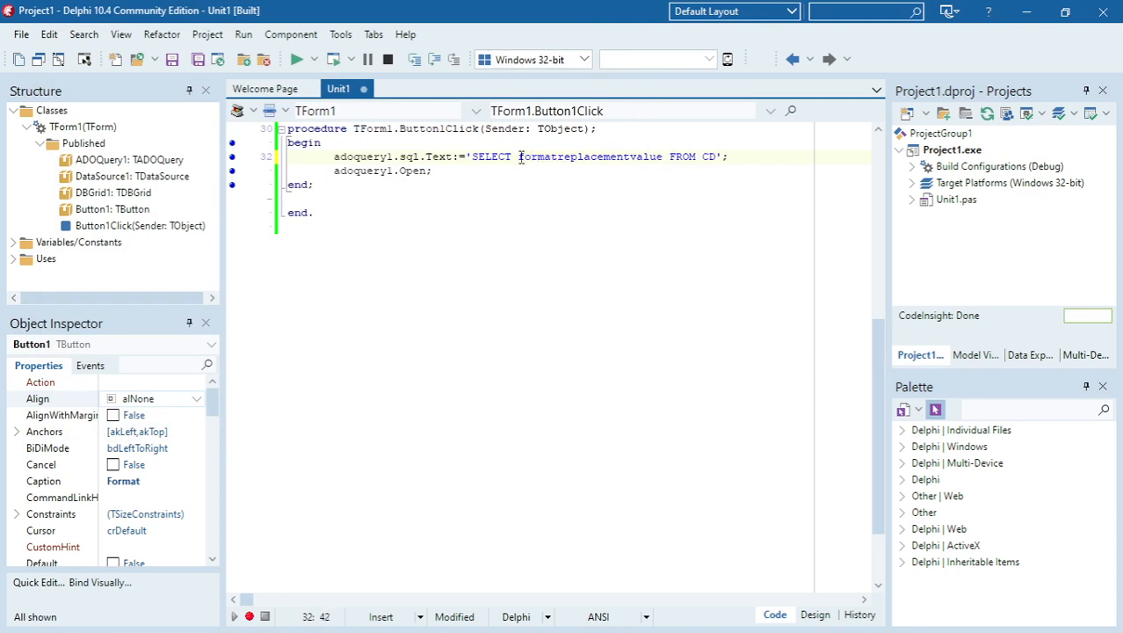
{"action": "type", "text": "("}
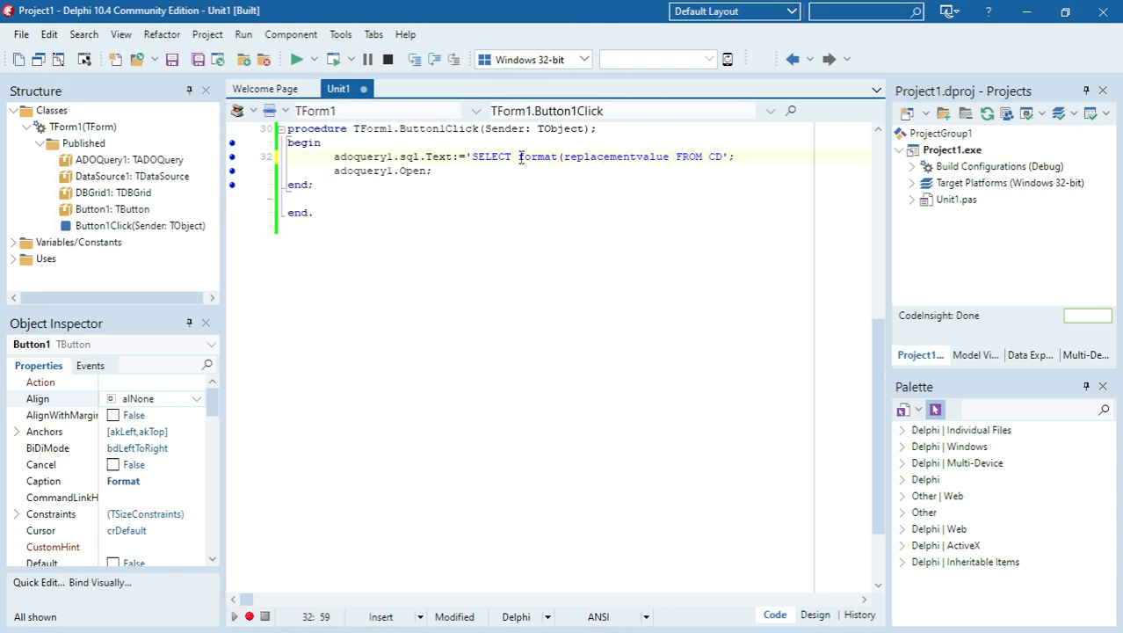
{"action": "type", "text": ","}
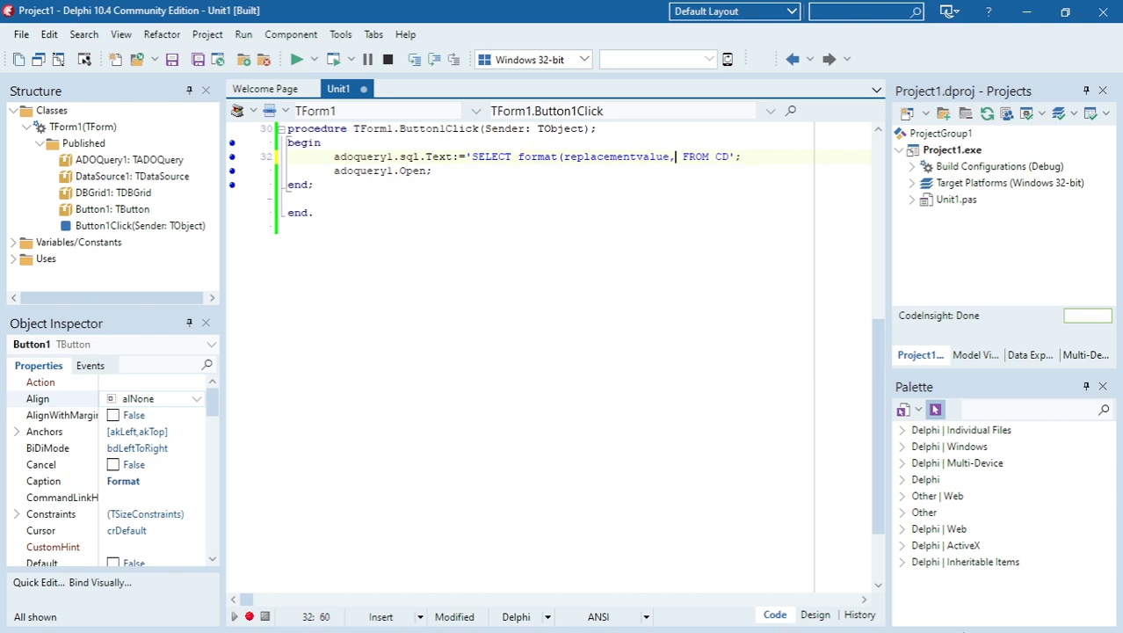
{"action": "left_click", "coordinate": [20, 615]}
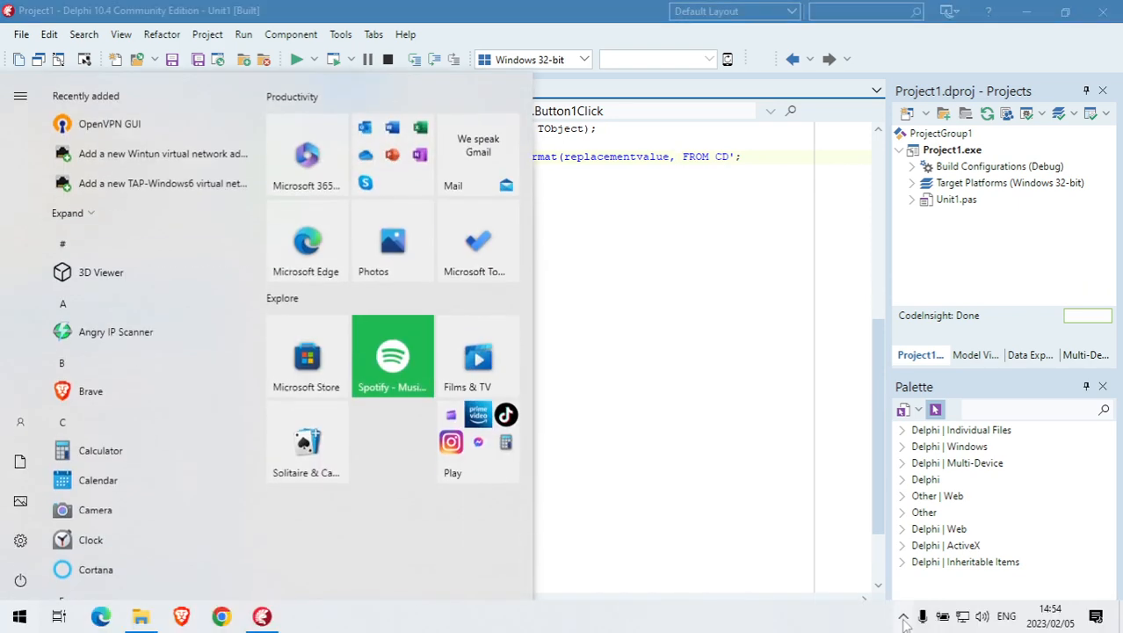
{"action": "left_click", "coordinate": [1005, 616]}
{"action": "type", "text": "\"Currecy\""}
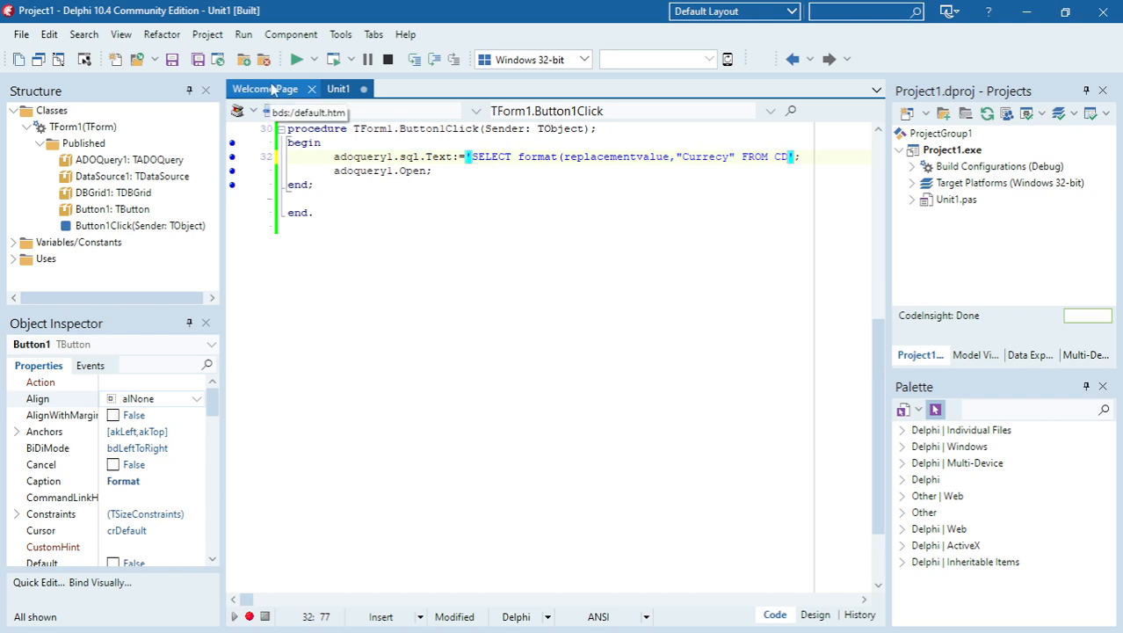
{"action": "left_click", "coordinate": [338, 88]}
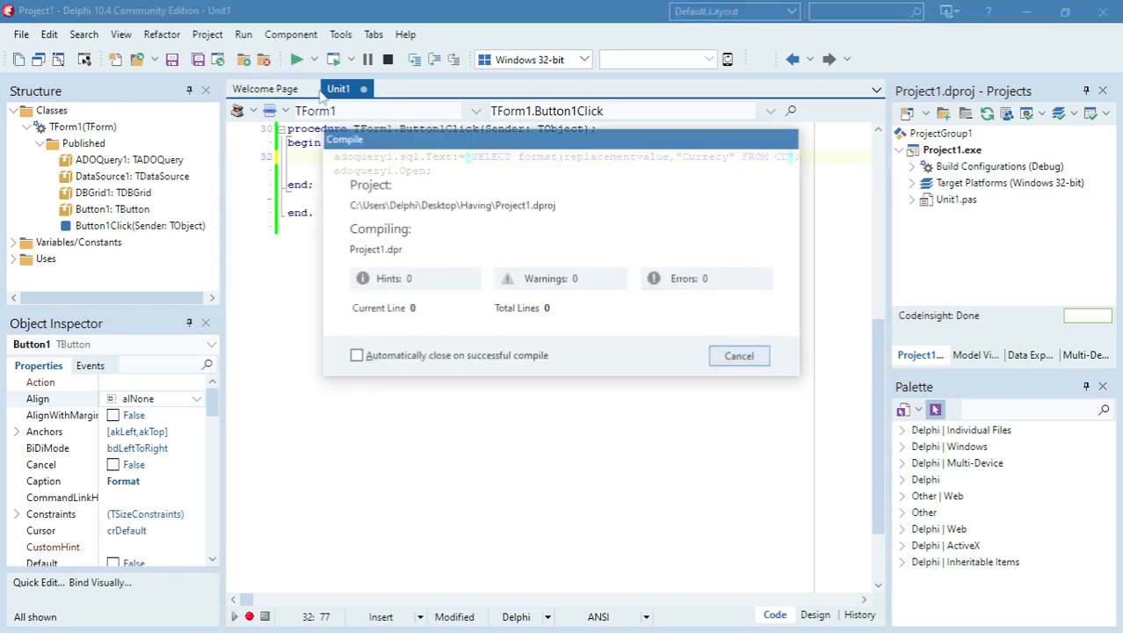
{"action": "left_click", "coordinate": [738, 355]}
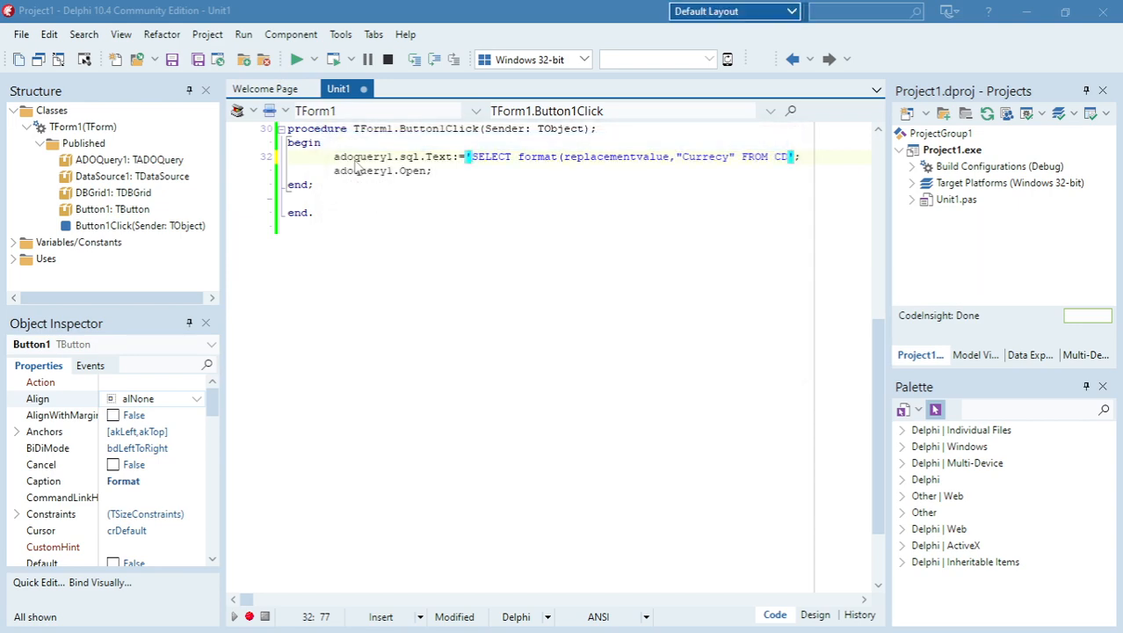
{"action": "left_click", "coordinate": [299, 60]}
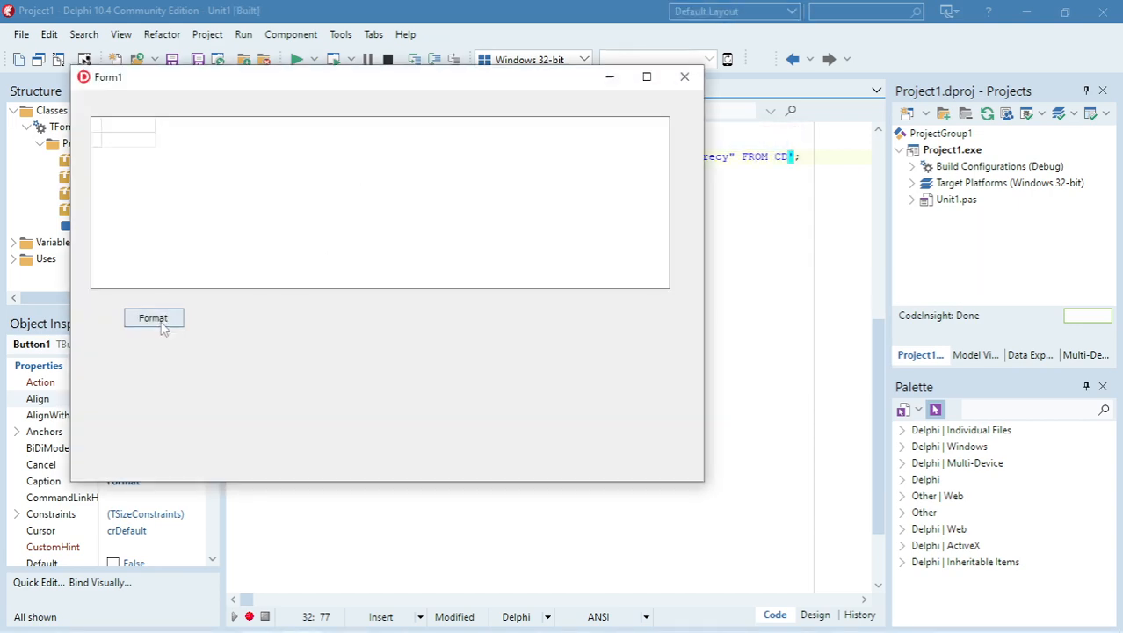
{"action": "left_click", "coordinate": [153, 317]}
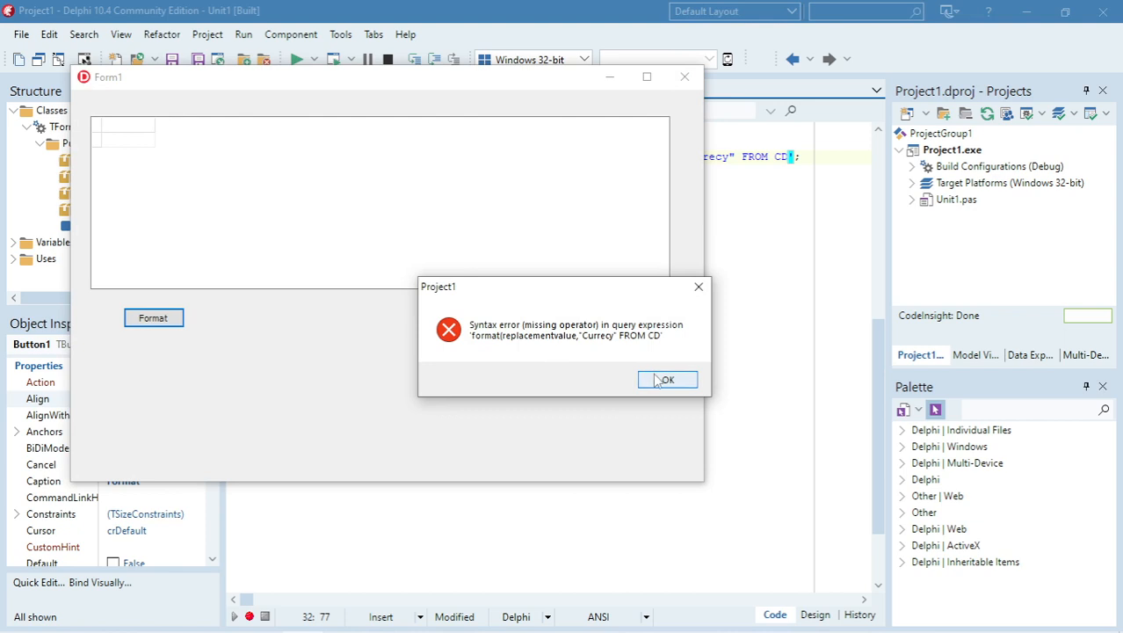
{"action": "left_click", "coordinate": [668, 380]}
{"action": "type", "text": "n"}
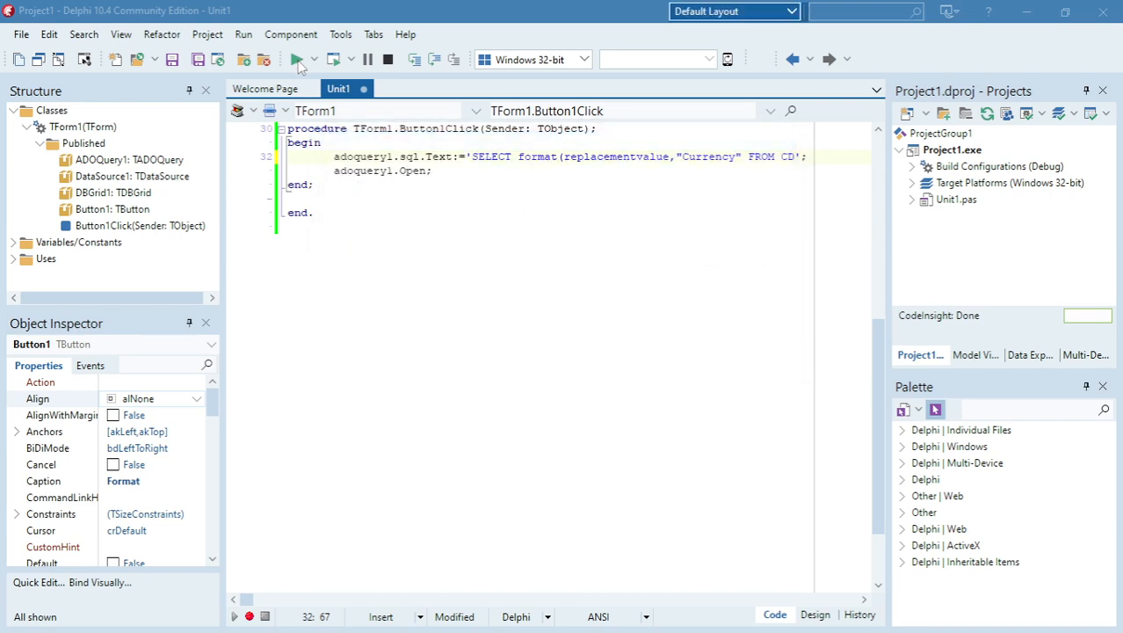
{"action": "left_click", "coordinate": [298, 60]}
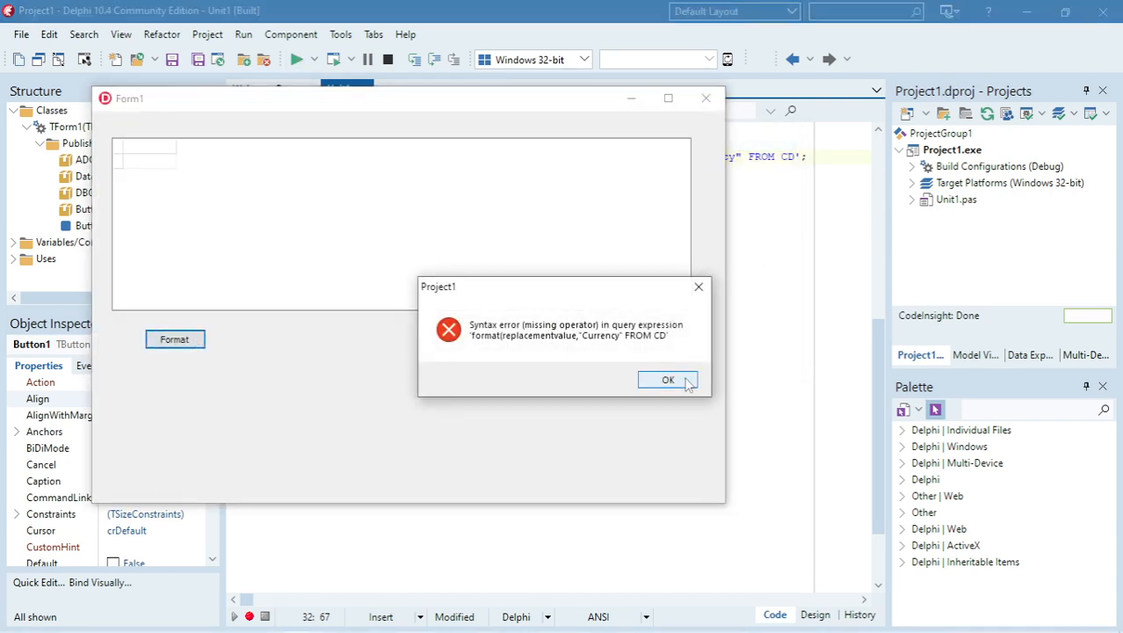
{"action": "left_click", "coordinate": [668, 380]}
{"action": "type", "text": ")"}
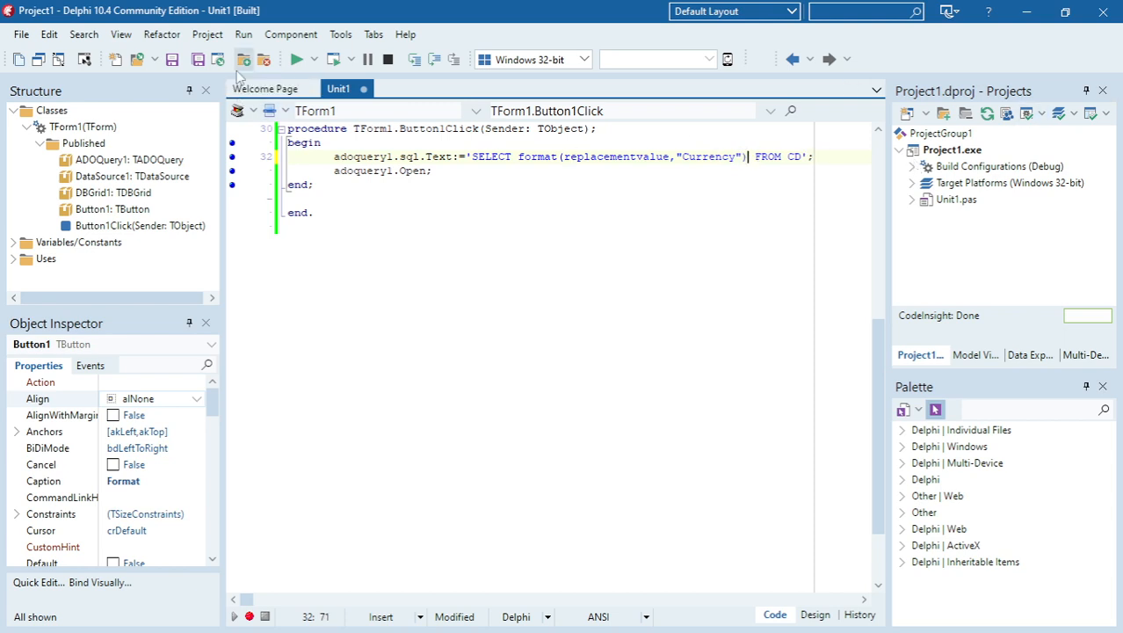
Click Format in the running app to fill the grid with R130,00-style values under Expr1000.
{"action": "left_click", "coordinate": [298, 60]}
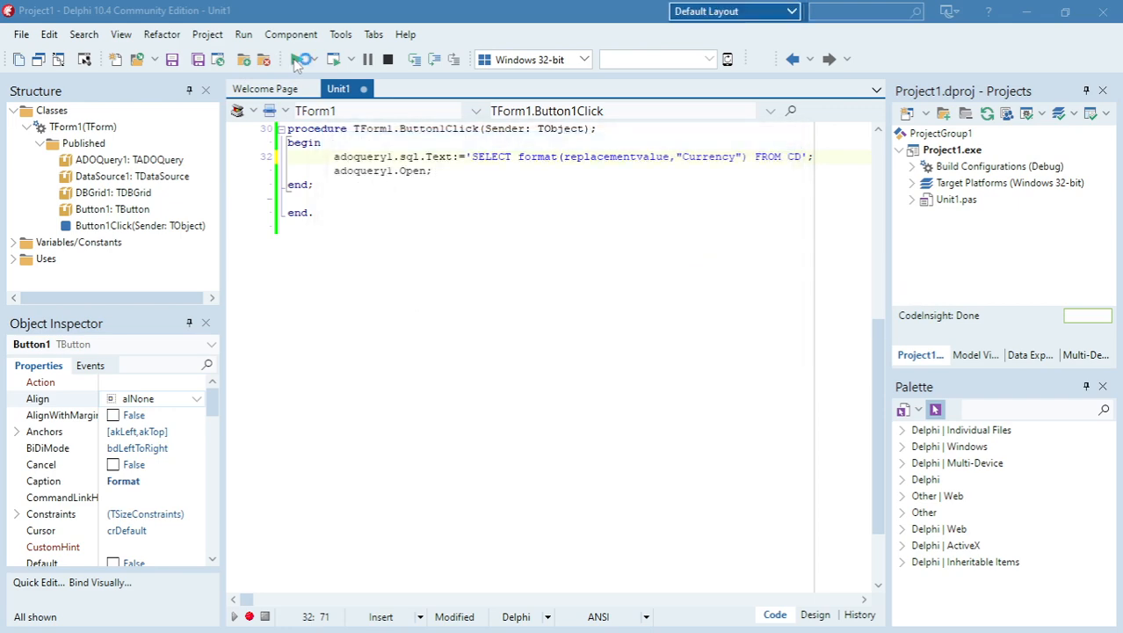
{"action": "left_click", "coordinate": [300, 60]}
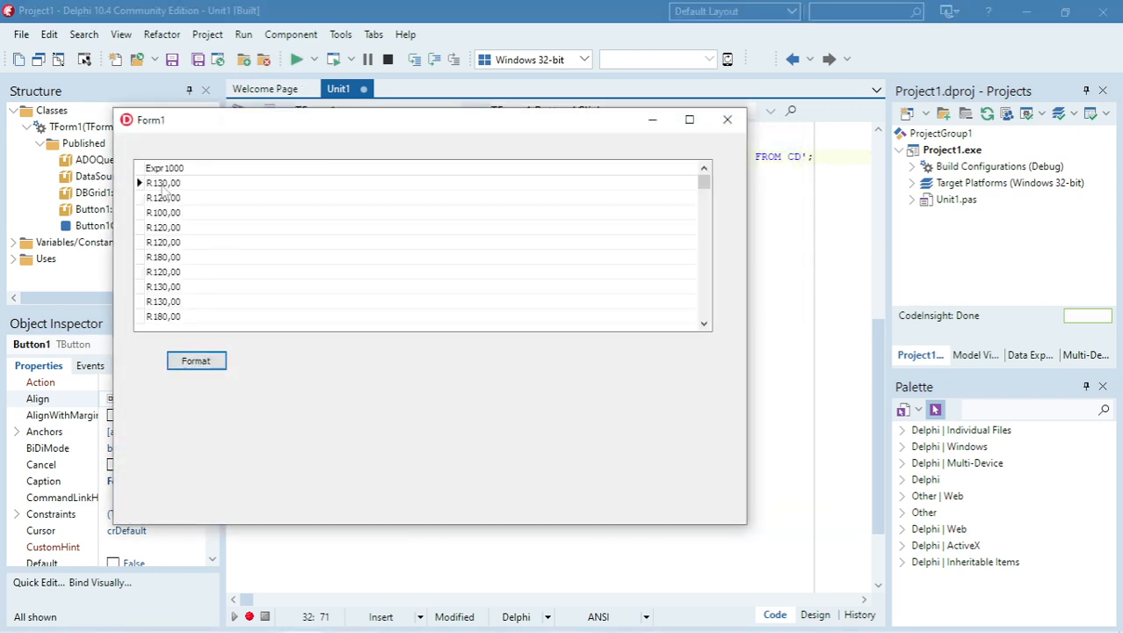
{"action": "mouse_move", "coordinate": [200, 303]}
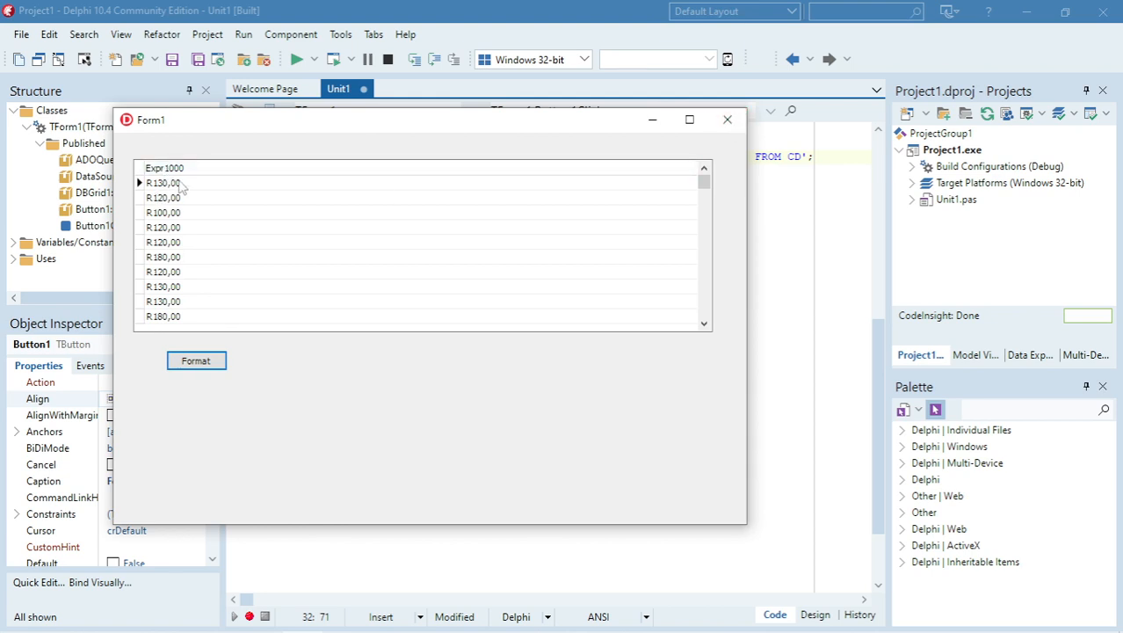
{"action": "mouse_move", "coordinate": [728, 119]}
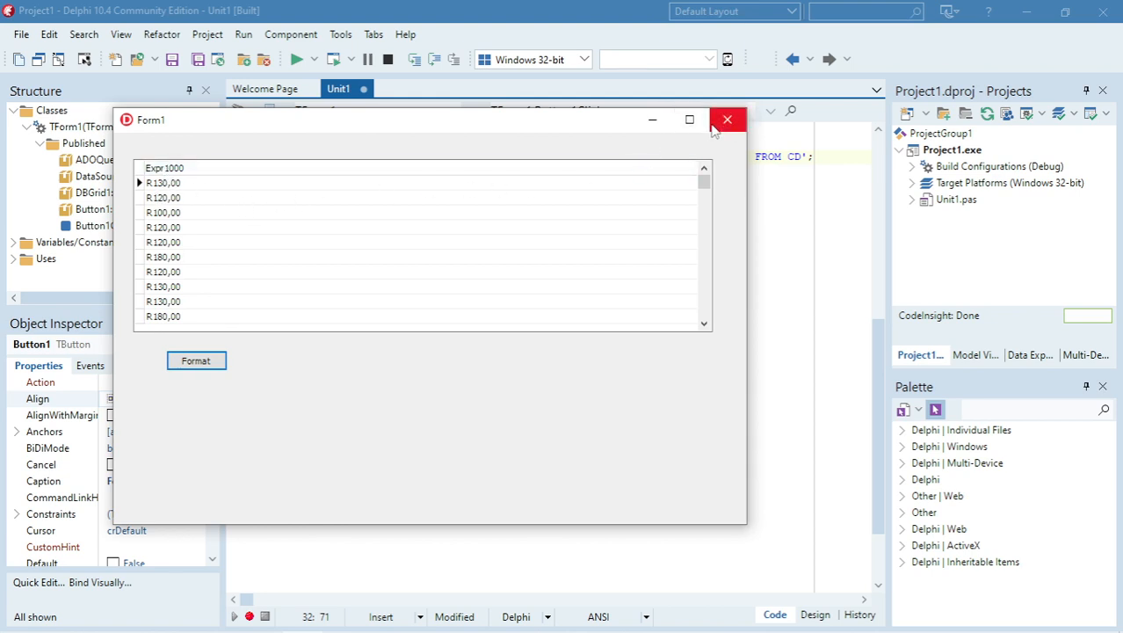
Close Form1 and alias the formatted column AS [Replacement value] in the SQL text.
{"action": "left_click", "coordinate": [728, 120]}
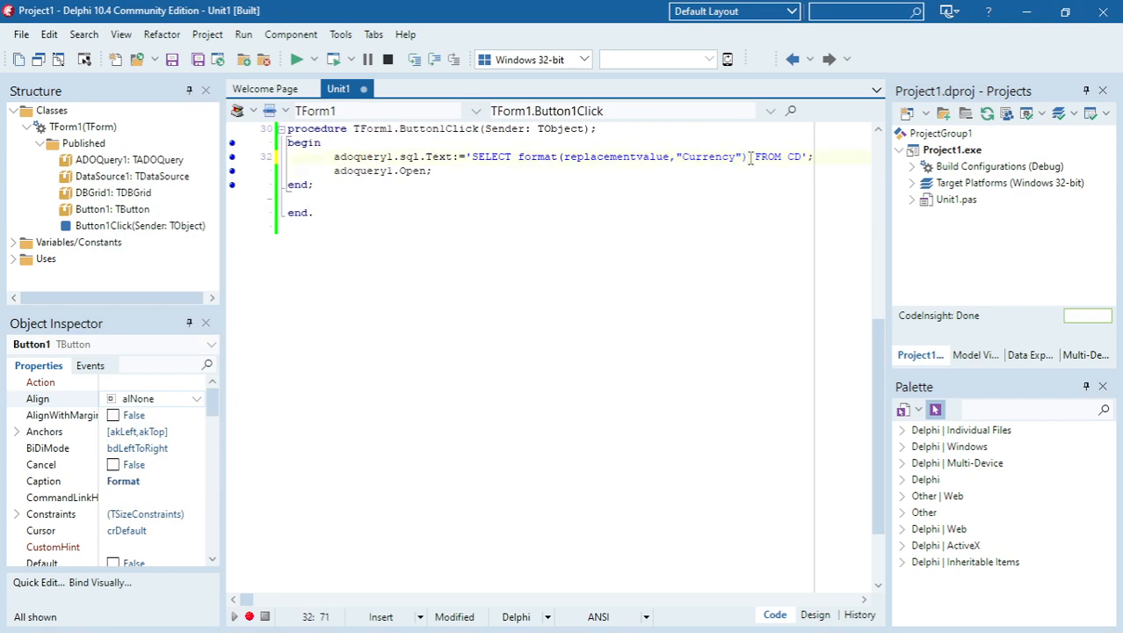
{"action": "type", "text": "AS"}
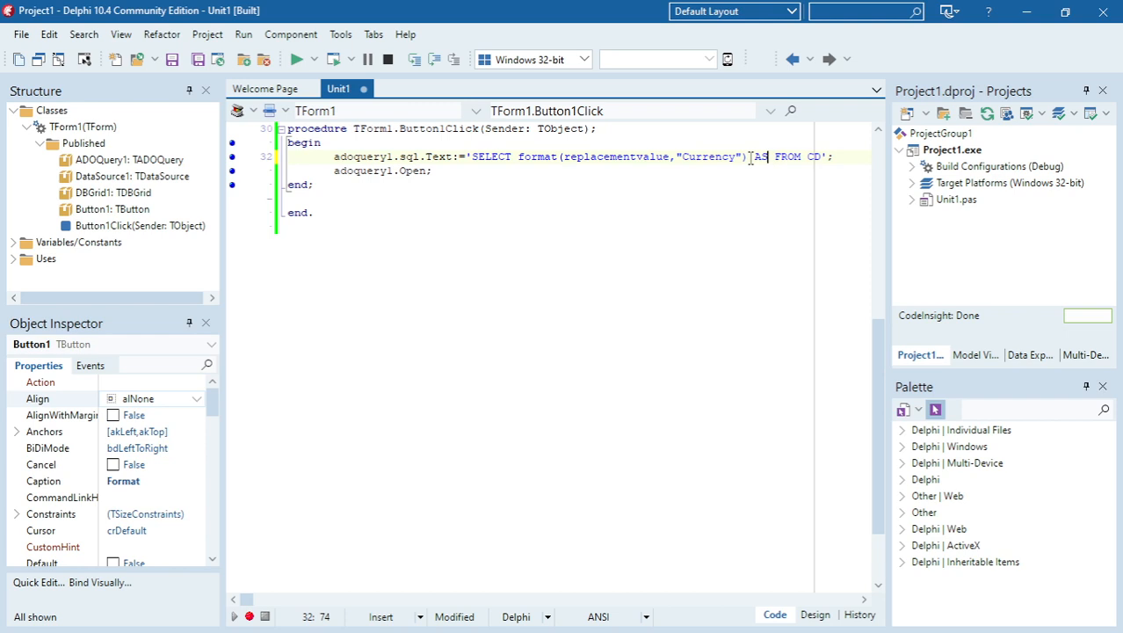
{"action": "type", "text": "\" \""}
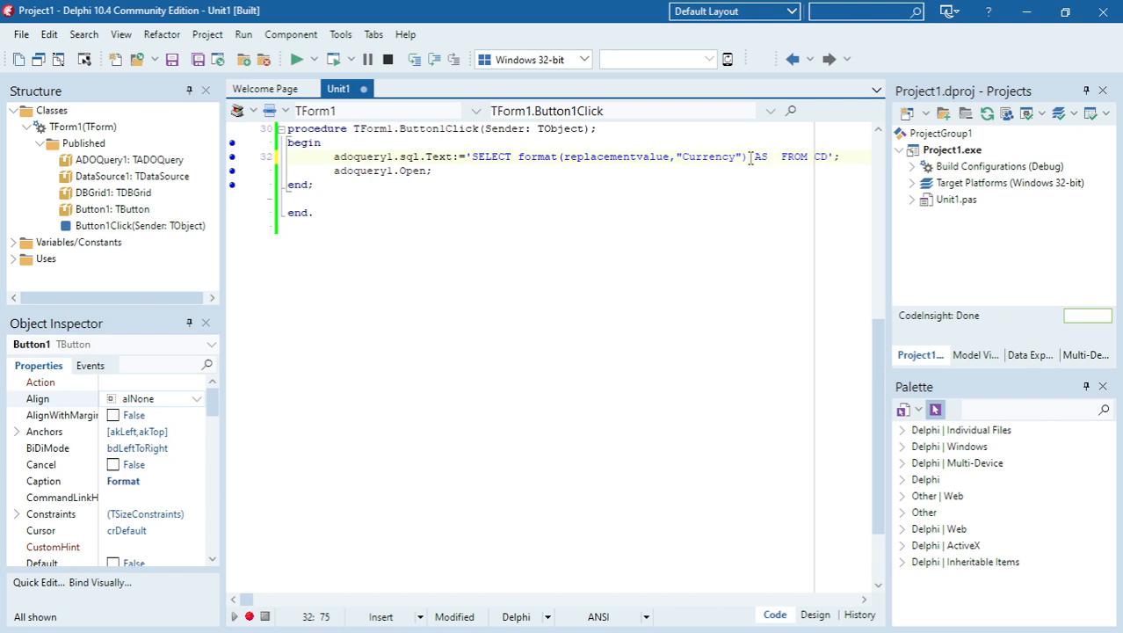
{"action": "type", "text": "R"}
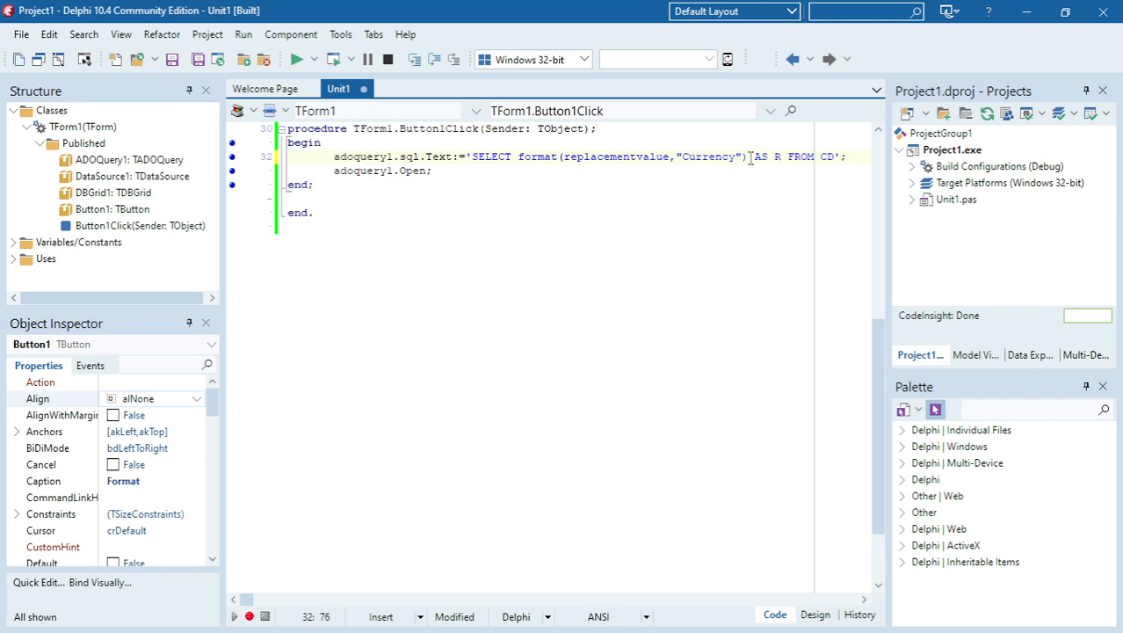
{"action": "type", "text": "eplacement value]"}
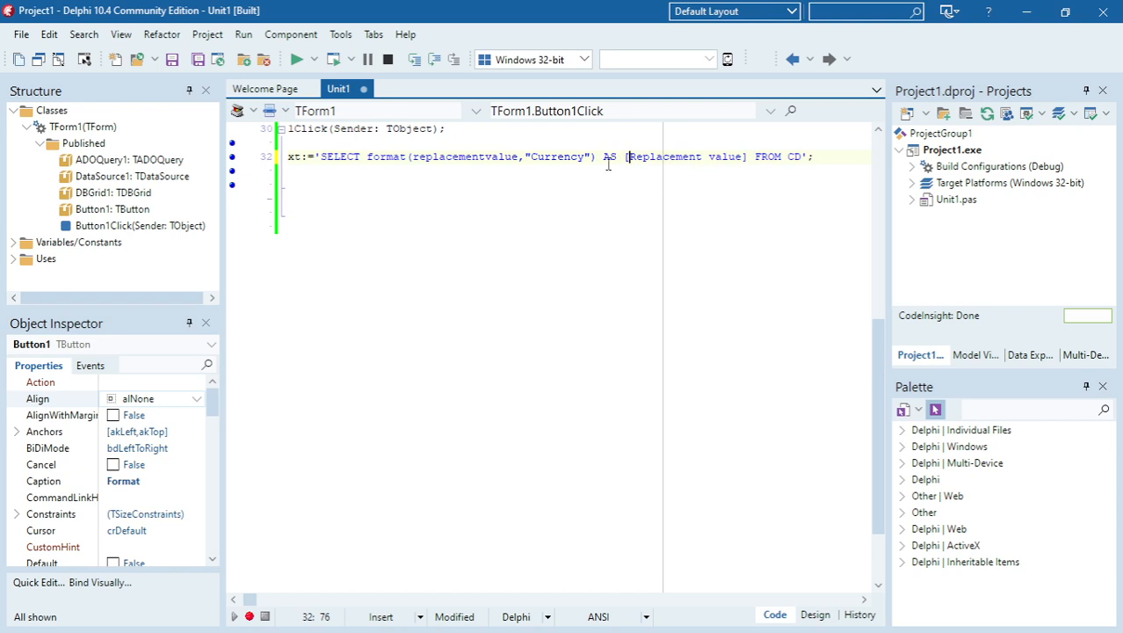
{"action": "left_click", "coordinate": [298, 60]}
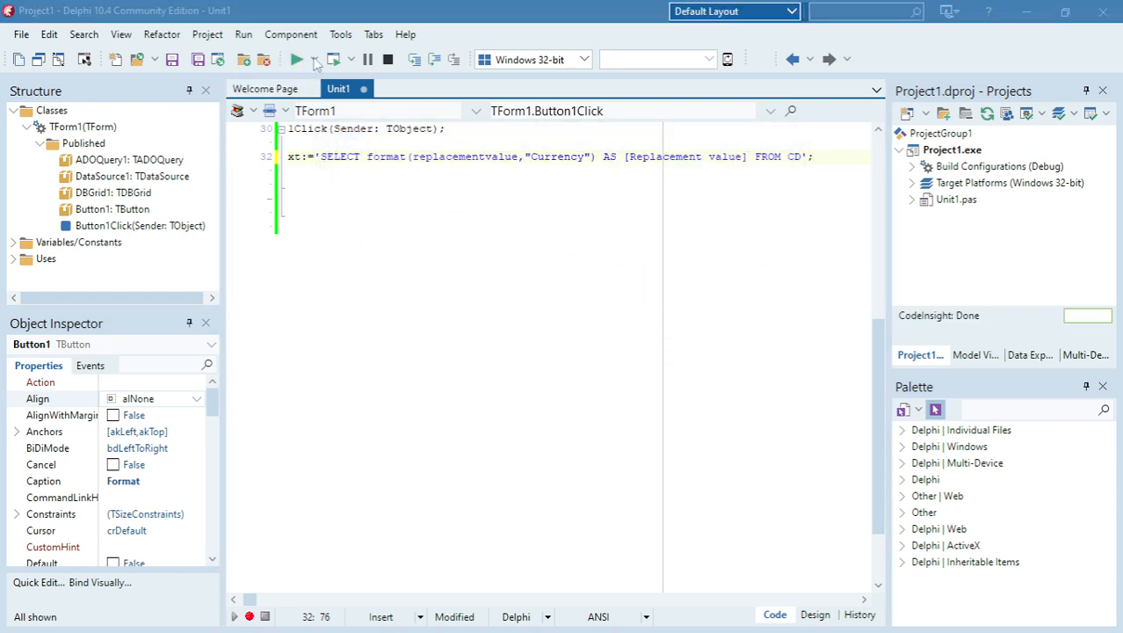
Run the app, load the grid to confirm the Replacement value heading, then close the form.
{"action": "left_click", "coordinate": [297, 60]}
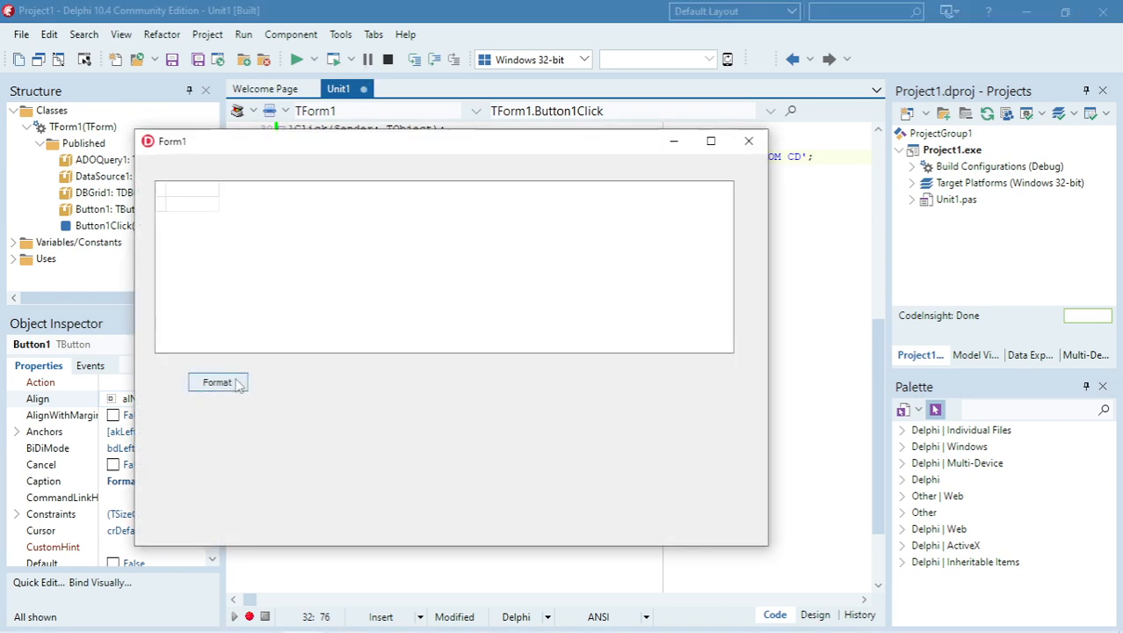
{"action": "left_click", "coordinate": [216, 381]}
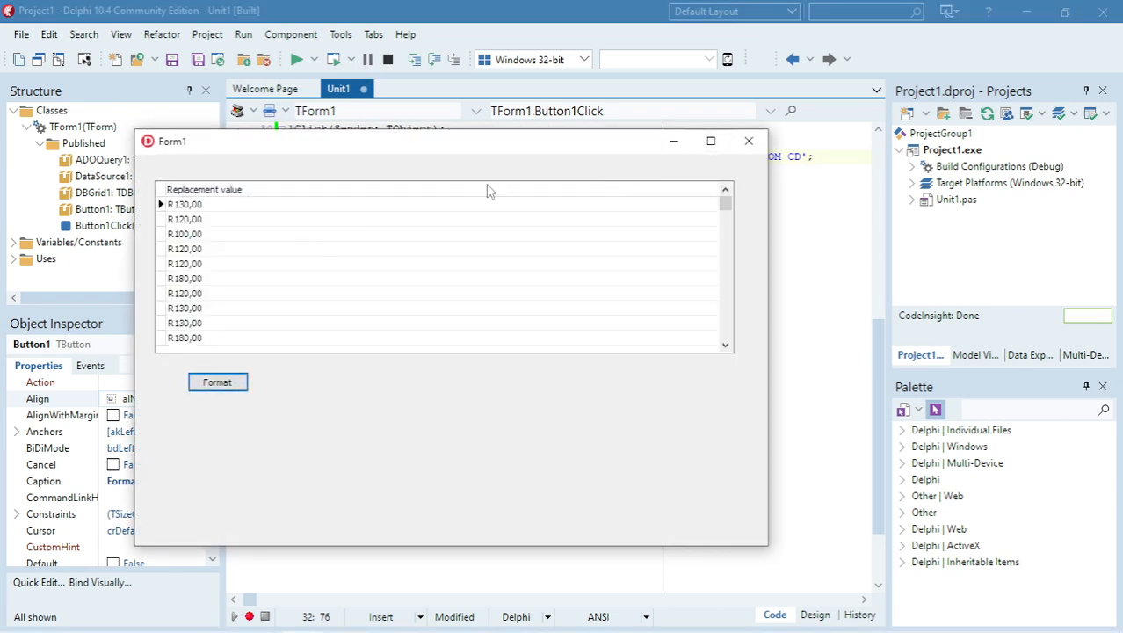
{"action": "left_click_drag", "start_coordinate": [492, 190], "coordinate": [605, 223]}
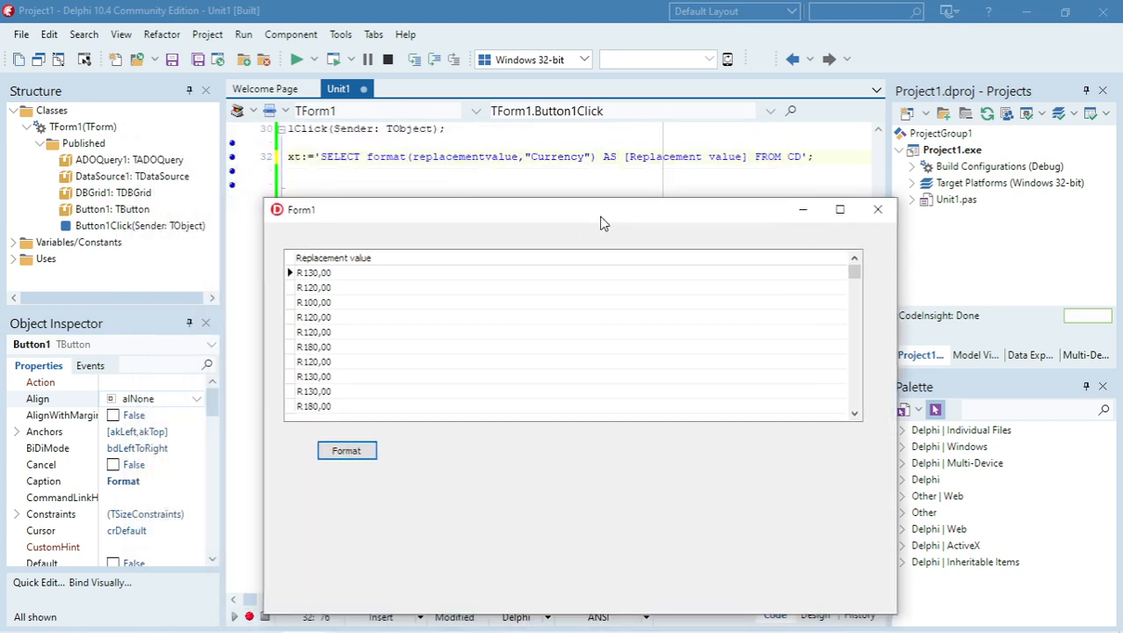
{"action": "left_click", "coordinate": [877, 210]}
{"action": "type", "text": "fixed"}
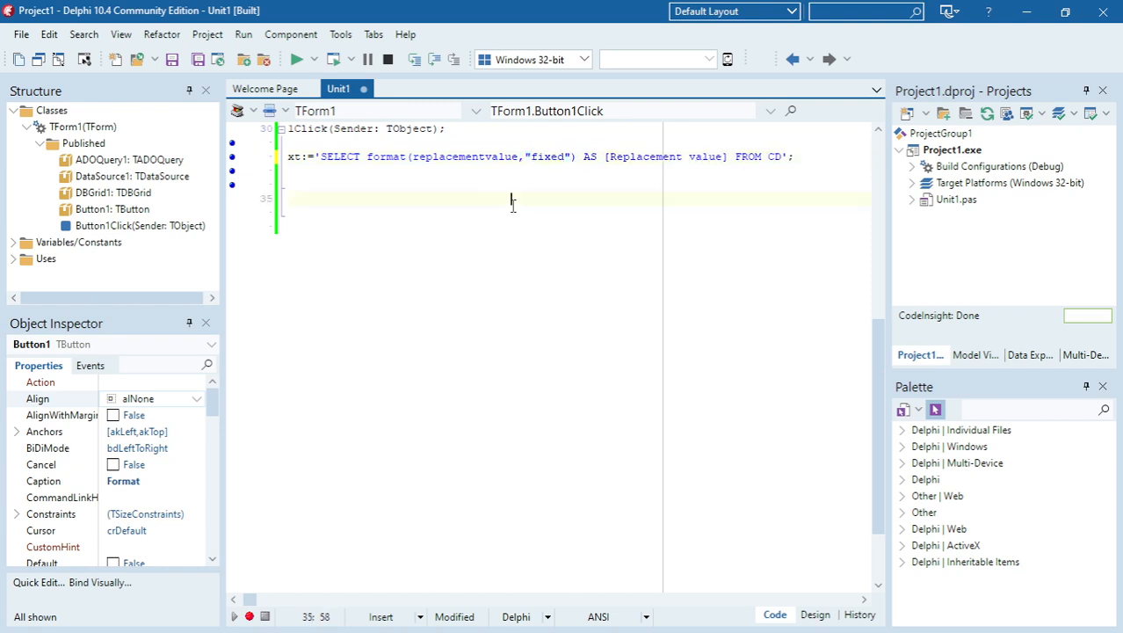
Run with "fixed" format so the grid lists plain amounts like 130,00, then close the form.
{"action": "left_click", "coordinate": [297, 60]}
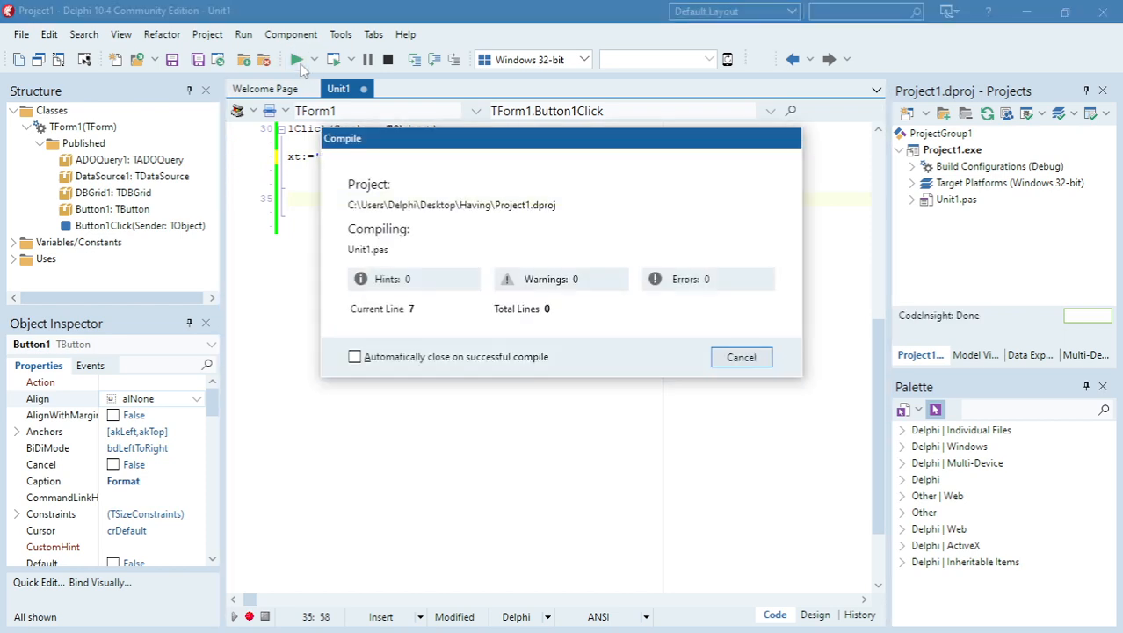
{"action": "left_click", "coordinate": [741, 357]}
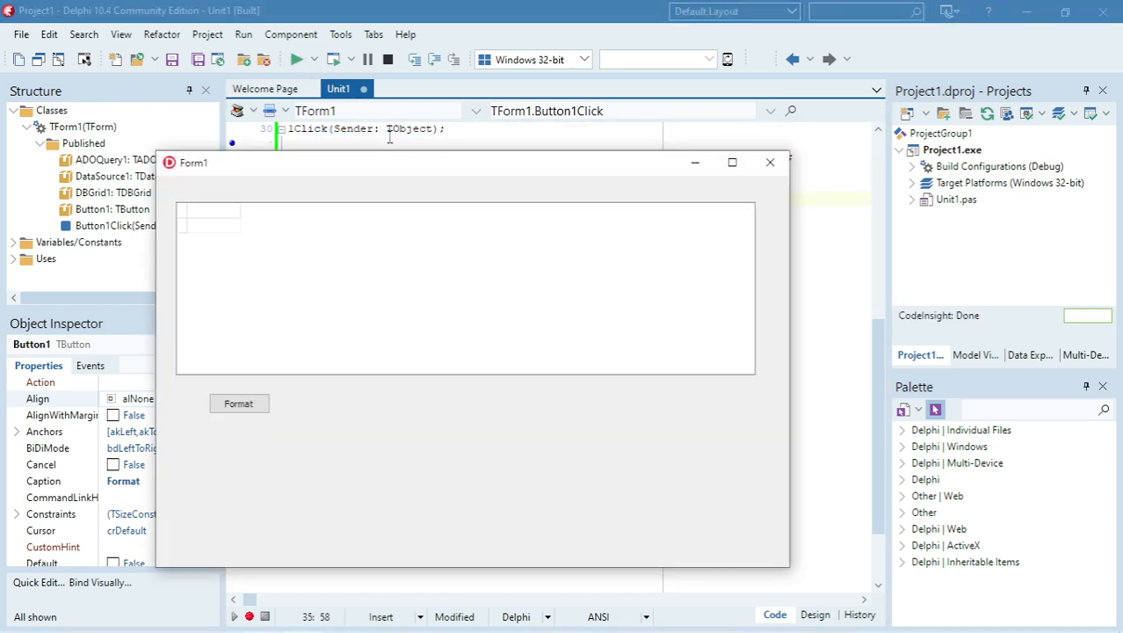
{"action": "left_click", "coordinate": [239, 403]}
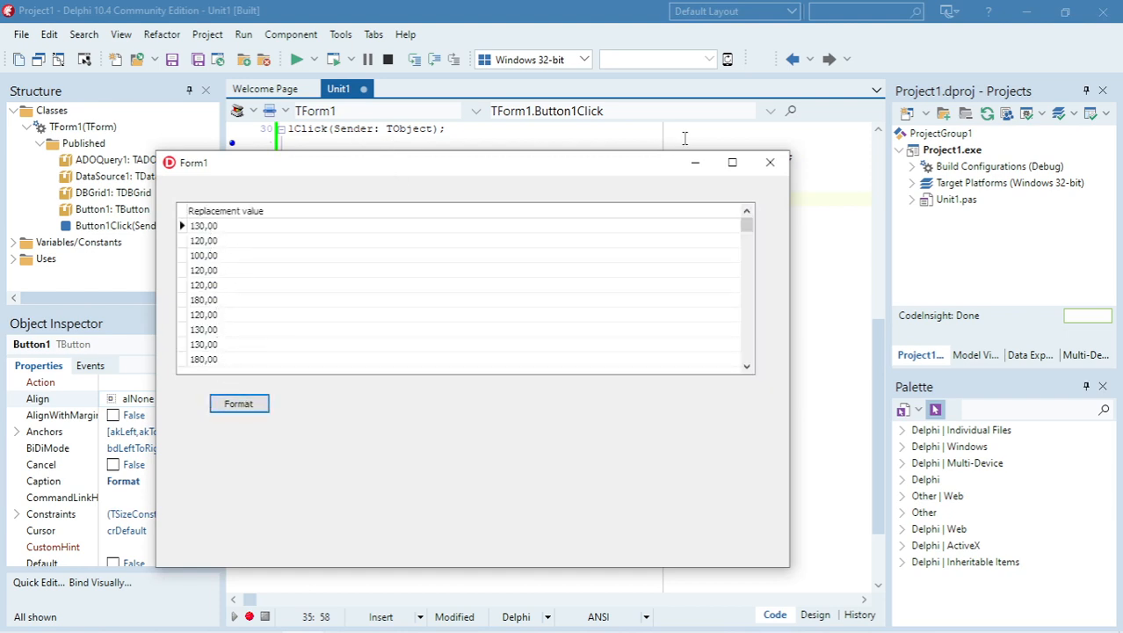
{"action": "mouse_move", "coordinate": [769, 162]}
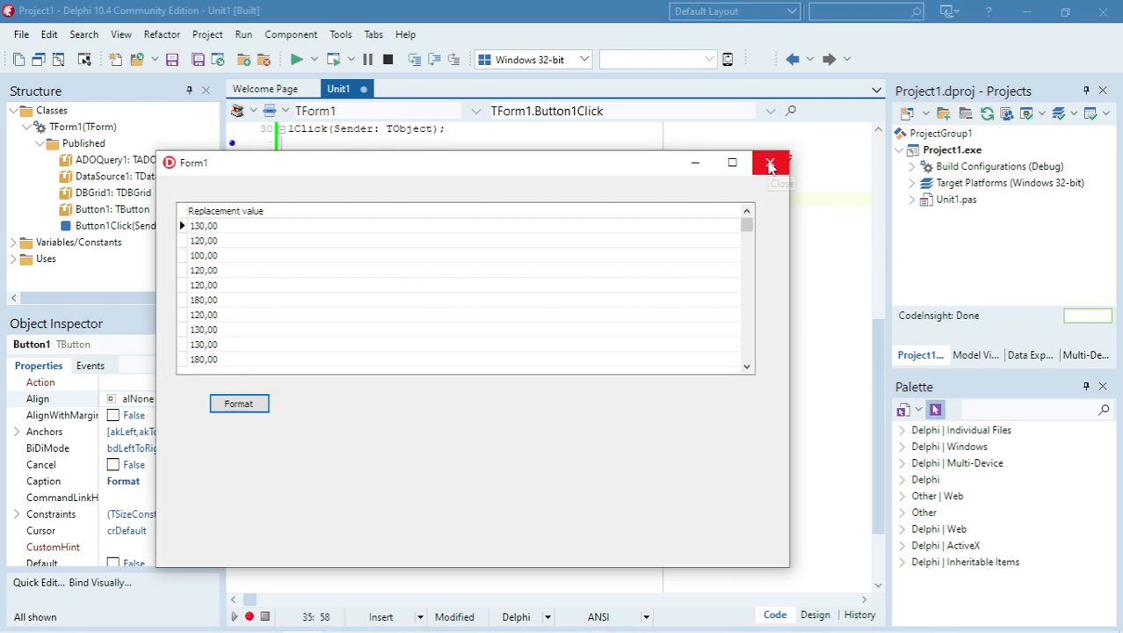
{"action": "left_click", "coordinate": [770, 163]}
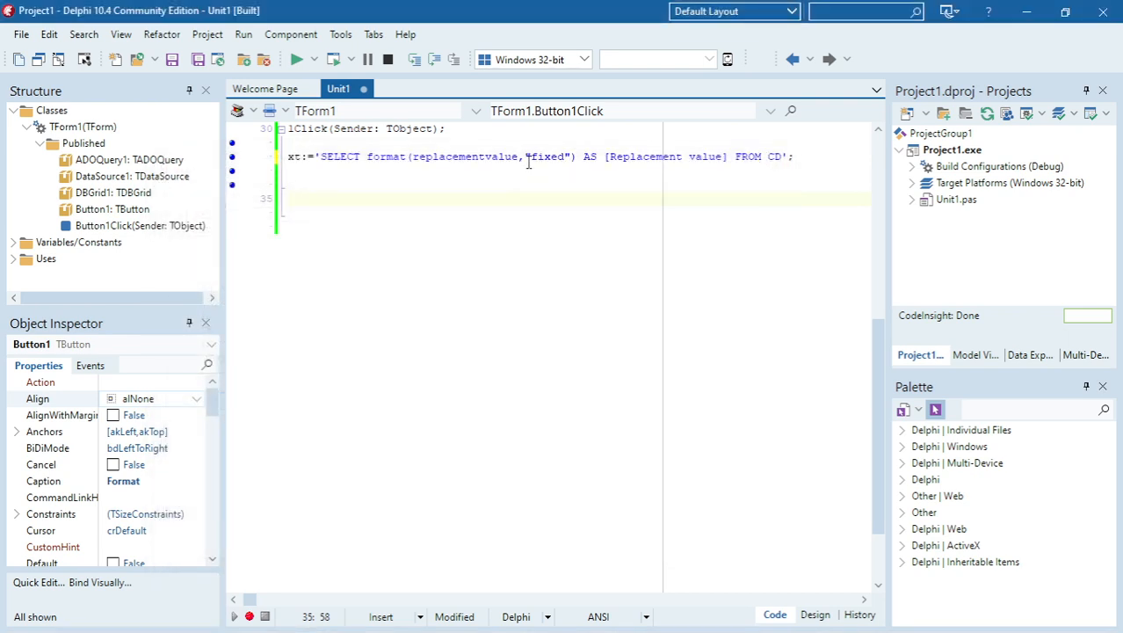
{"action": "double_click", "coordinate": [387, 156]}
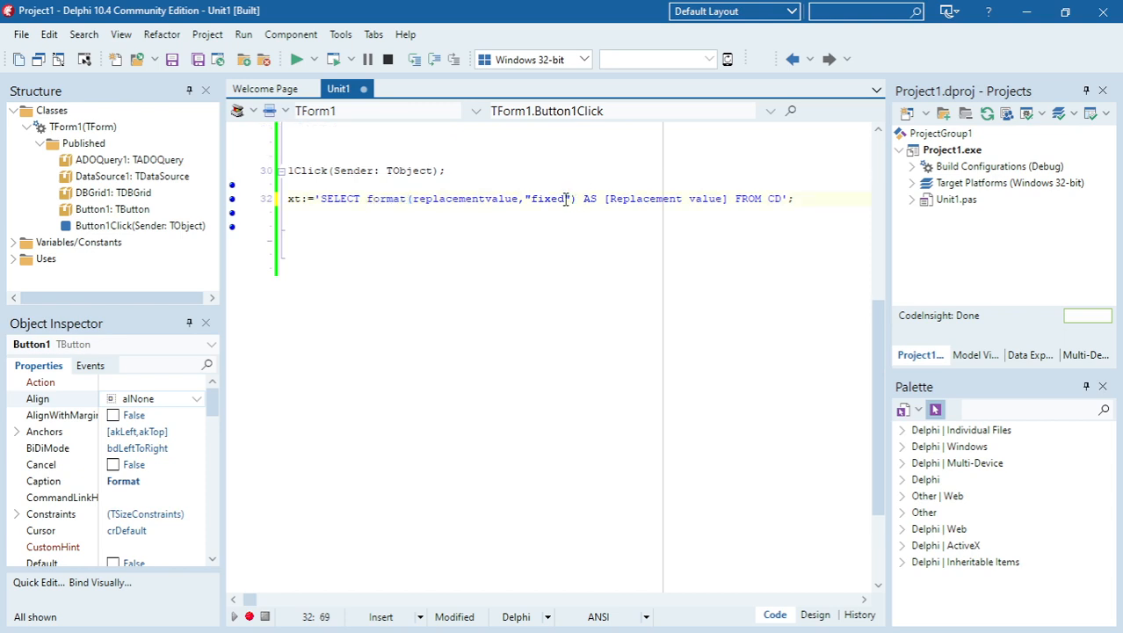
{"action": "double_click", "coordinate": [548, 199]}
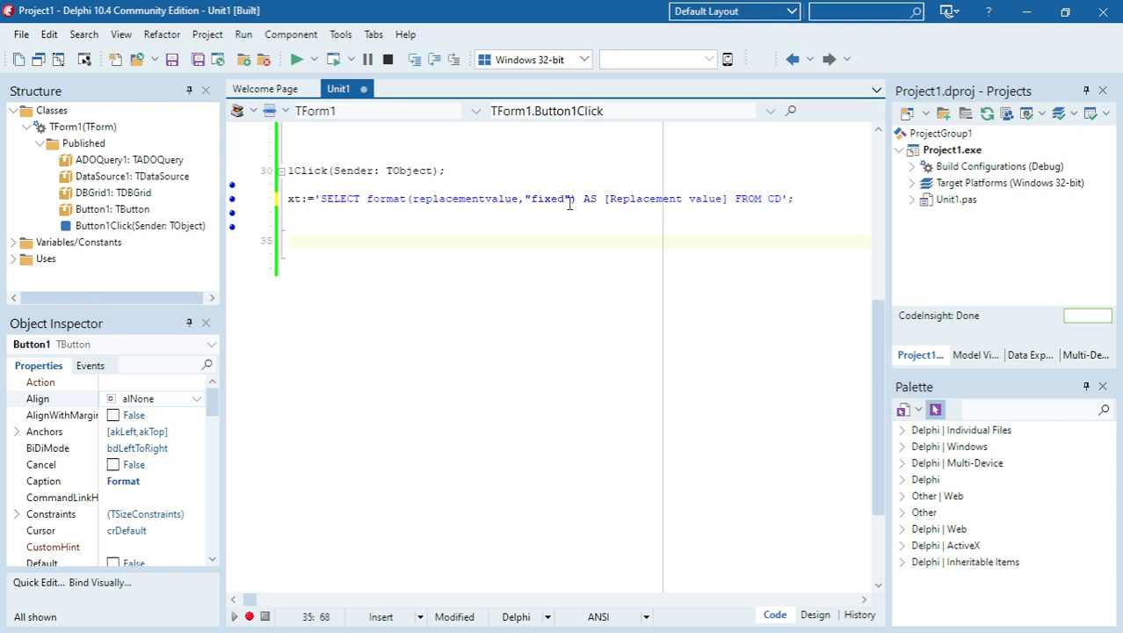
{"action": "left_click", "coordinate": [815, 615]}
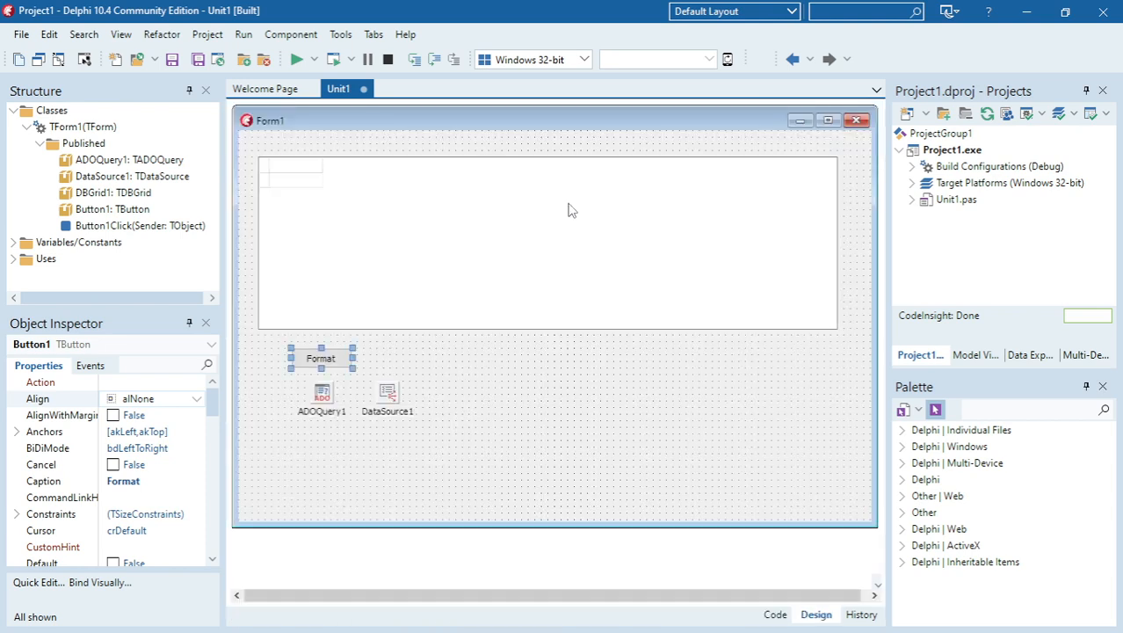
{"action": "left_click", "coordinate": [773, 615]}
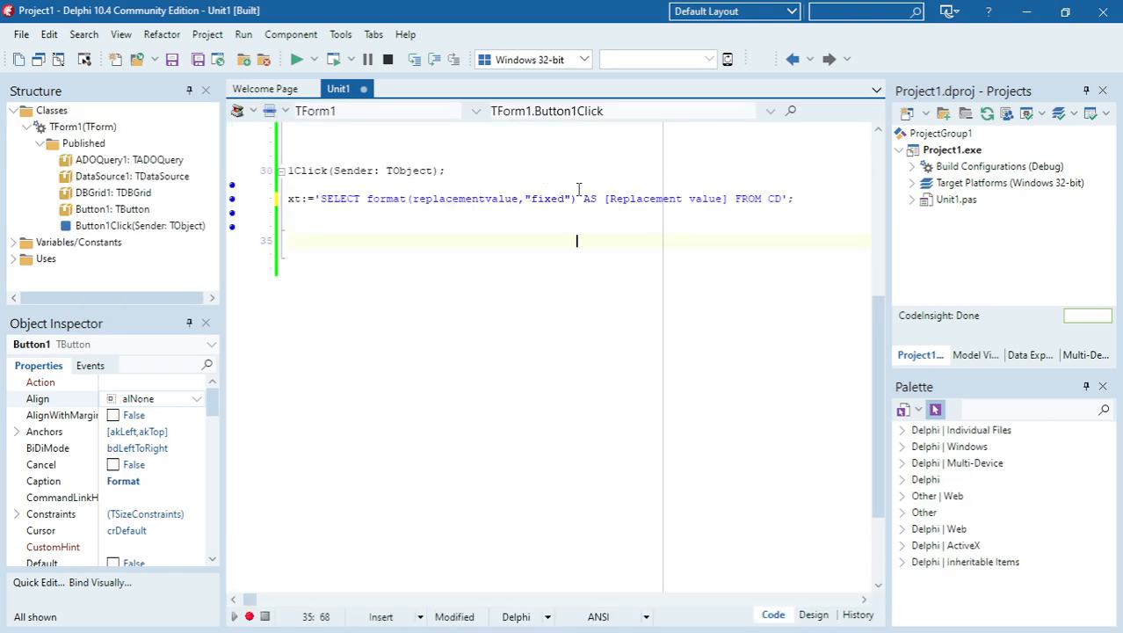
Change "fixed" back to "currency", run the app and load R130,00-style amounts into the grid.
{"action": "double_click", "coordinate": [548, 197]}
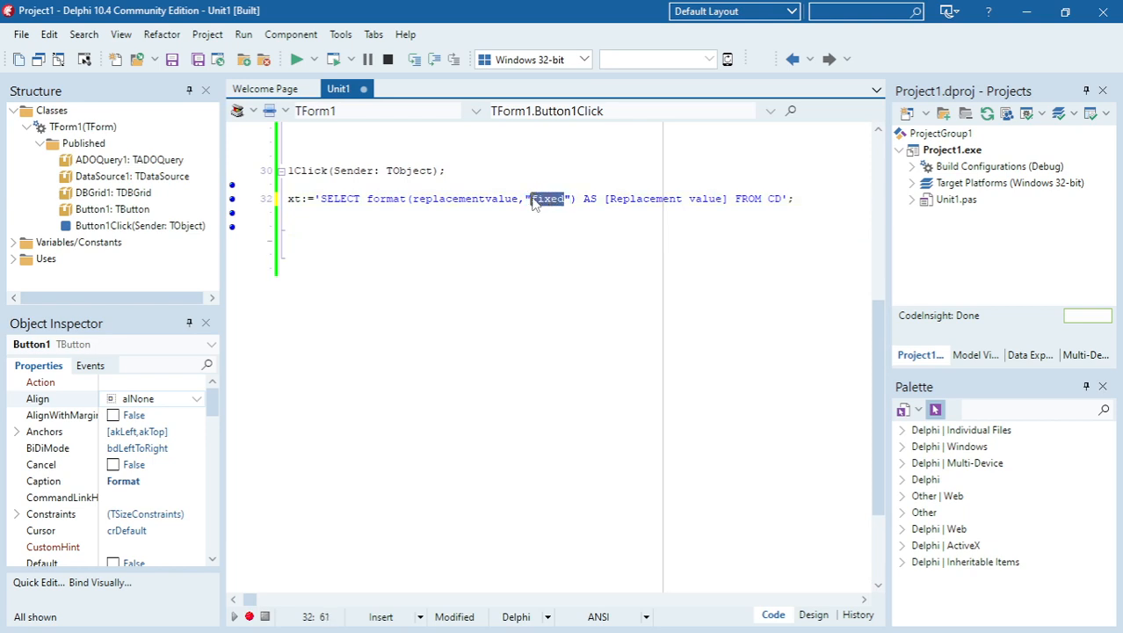
{"action": "type", "text": "currency"}
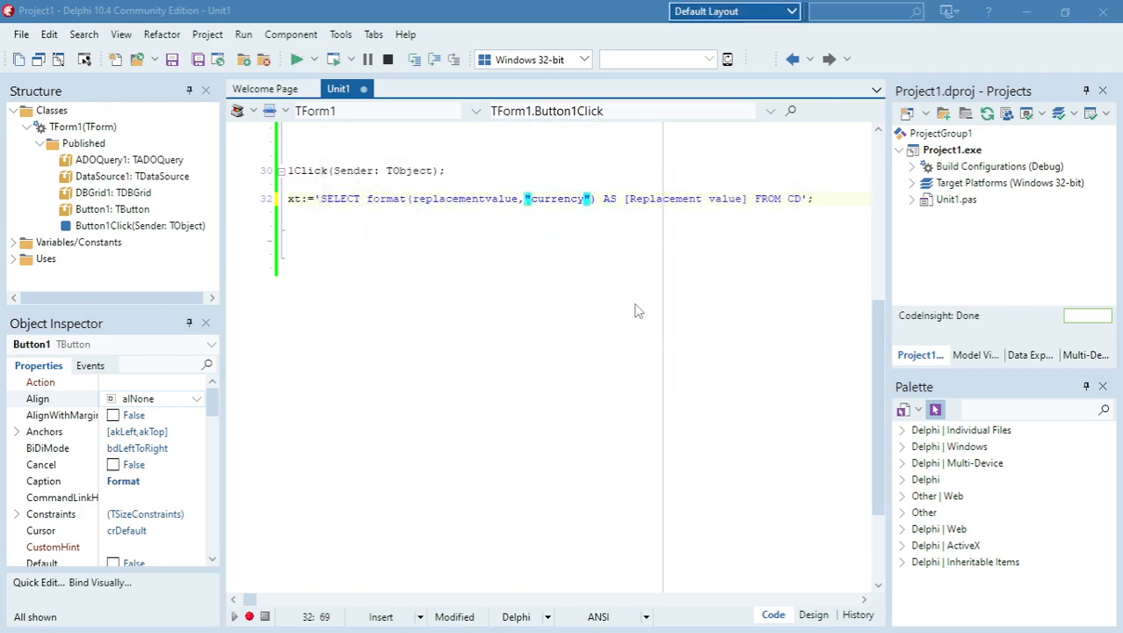
{"action": "left_click", "coordinate": [299, 60]}
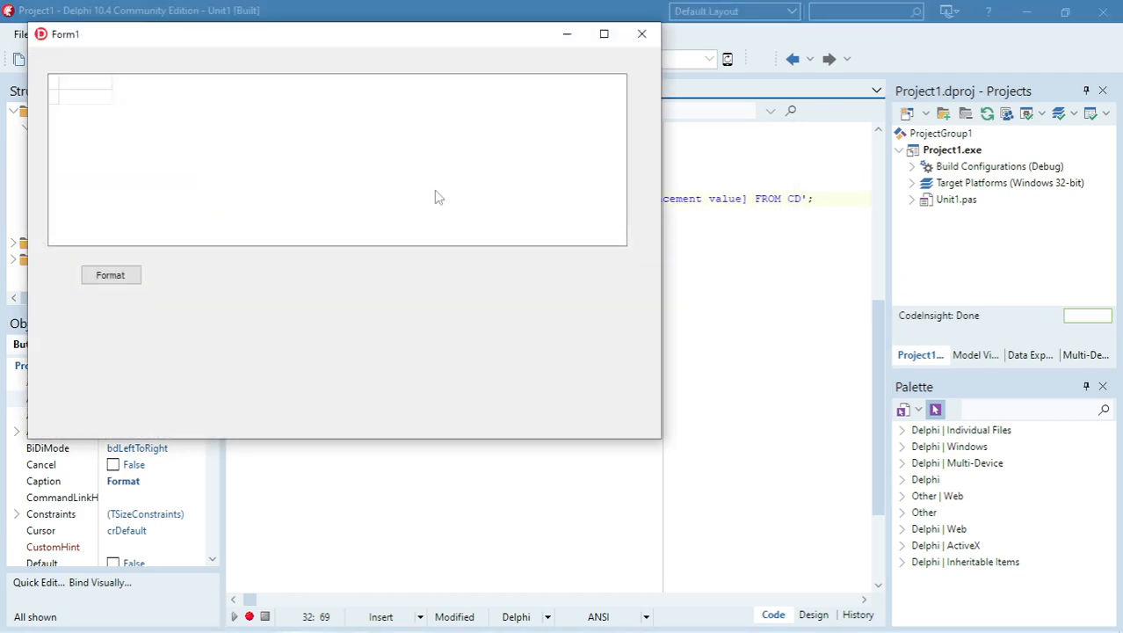
{"action": "left_click", "coordinate": [109, 274]}
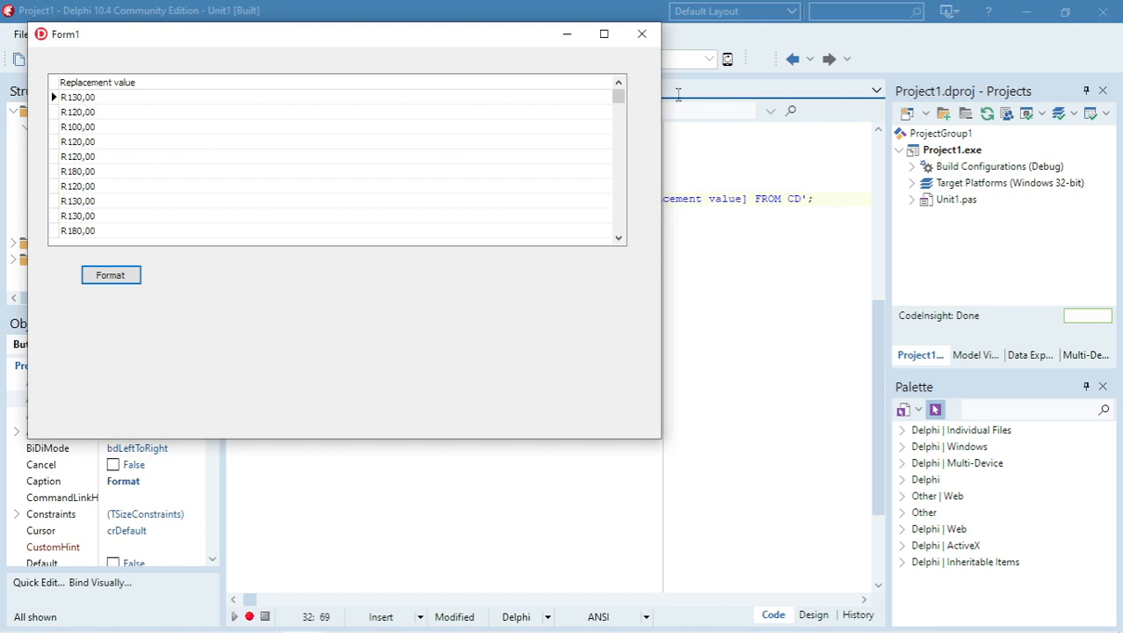